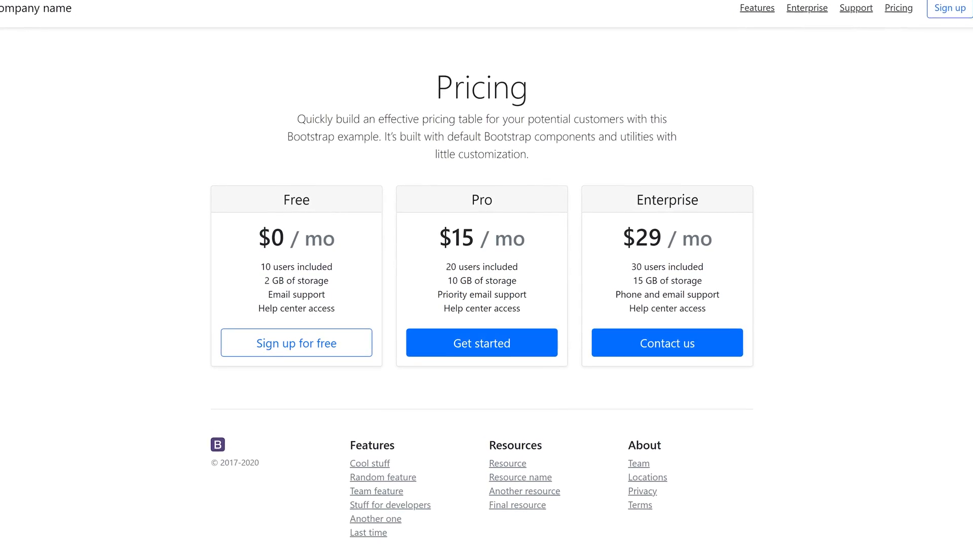
Step: Preview the pricing example, then switch to Chrome at the Bootstrap 5 home page
{"action": "scroll", "scroll_direction": "down", "scroll_amount": 3}
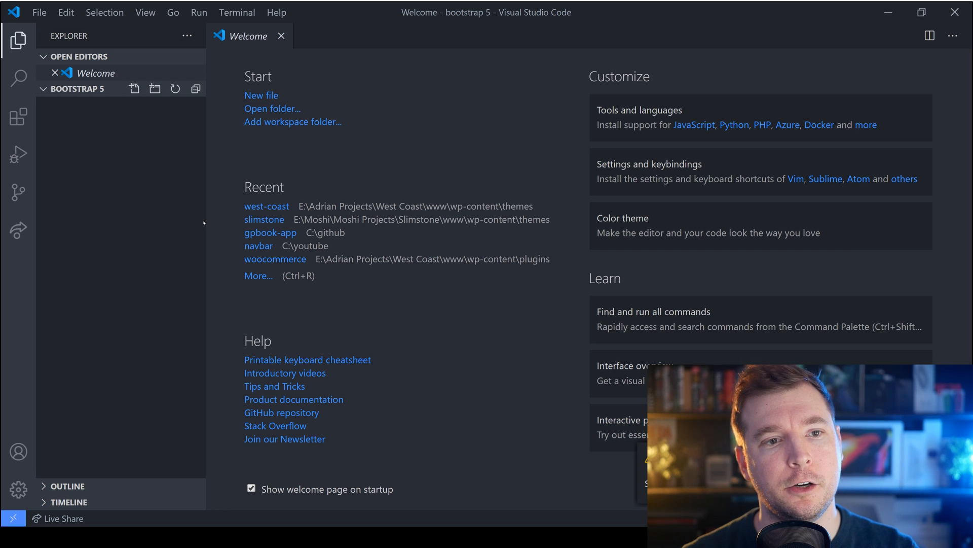
{"action": "left_click", "coordinate": [135, 89]}
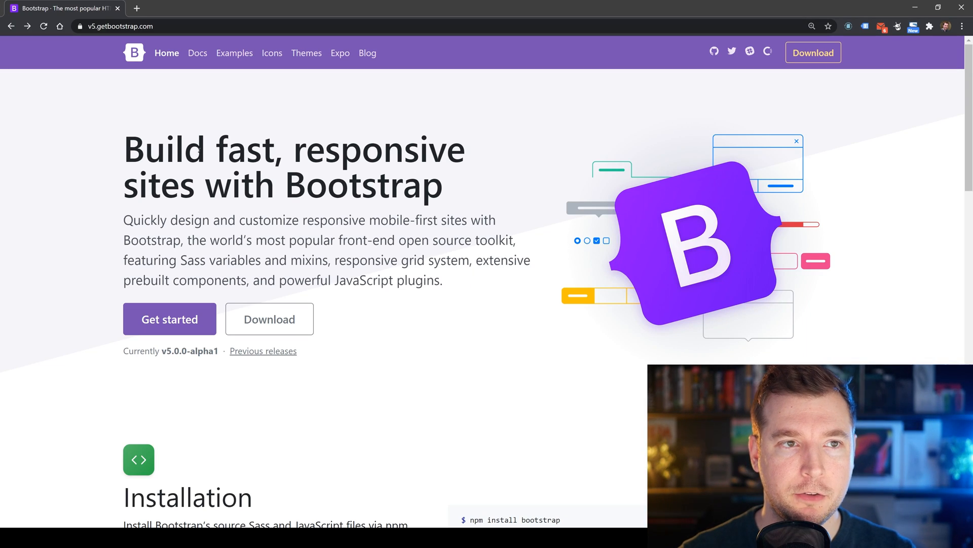
{"action": "mouse_move", "coordinate": [198, 53]}
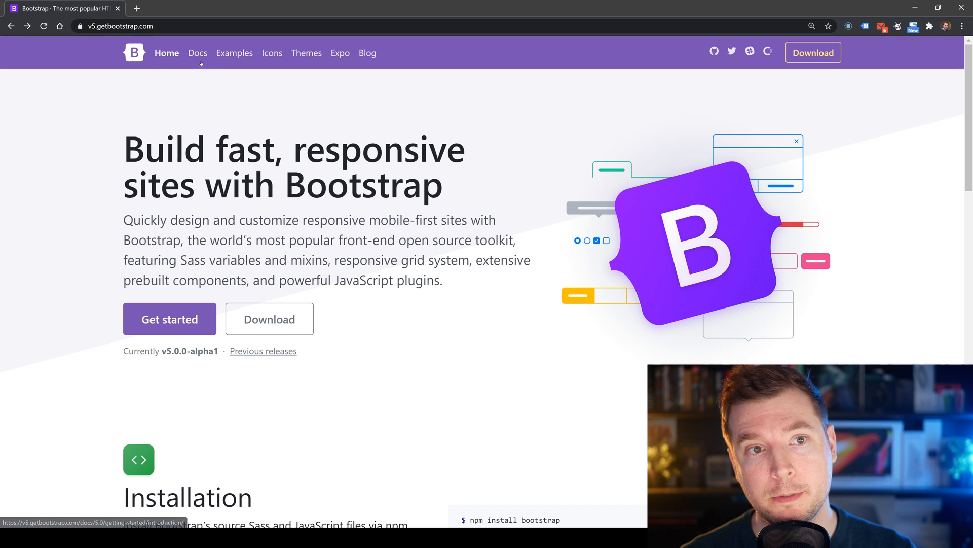
Step: Go to Docs > Introduction and scroll to the starter CSS and script links
{"action": "left_click", "coordinate": [197, 53]}
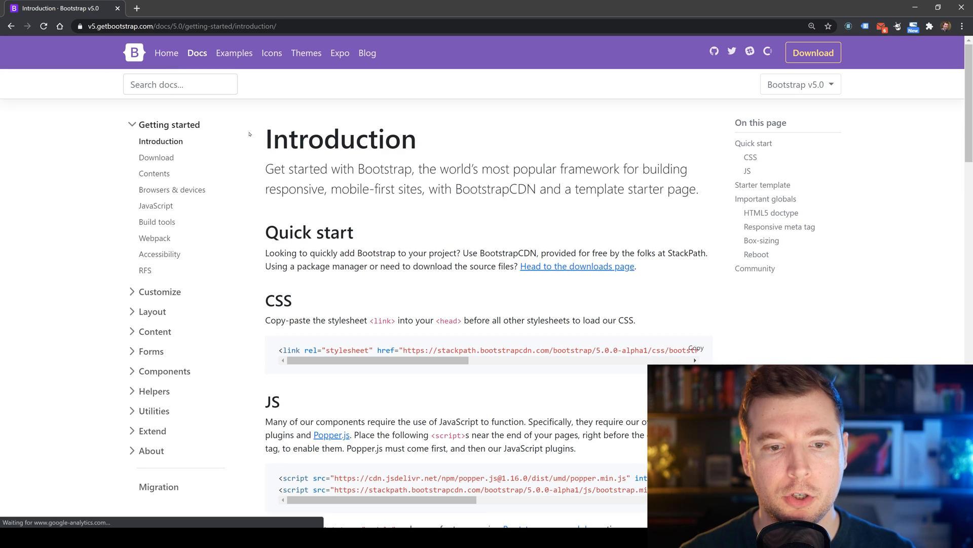
{"action": "scroll", "scroll_direction": "down", "scroll_amount": 3}
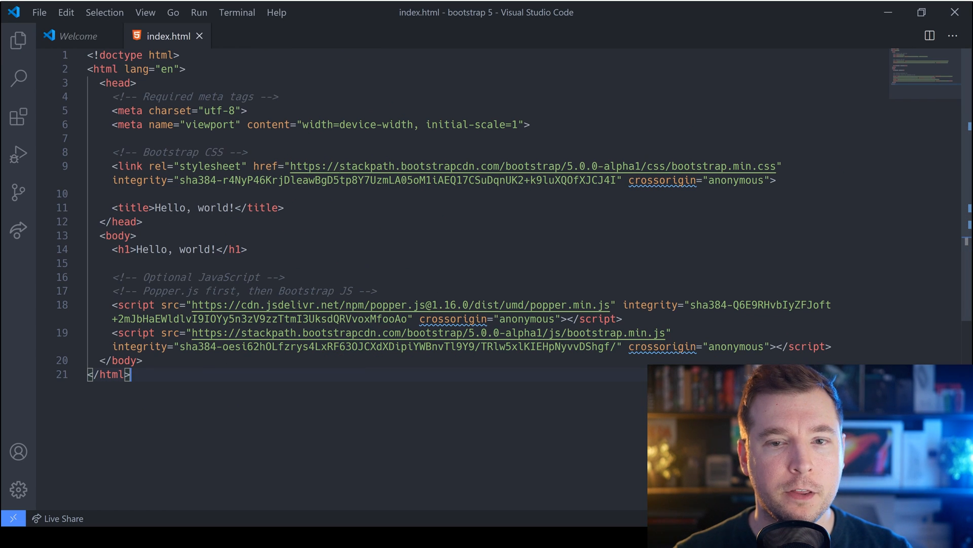
{"action": "mouse_move", "coordinate": [652, 165]}
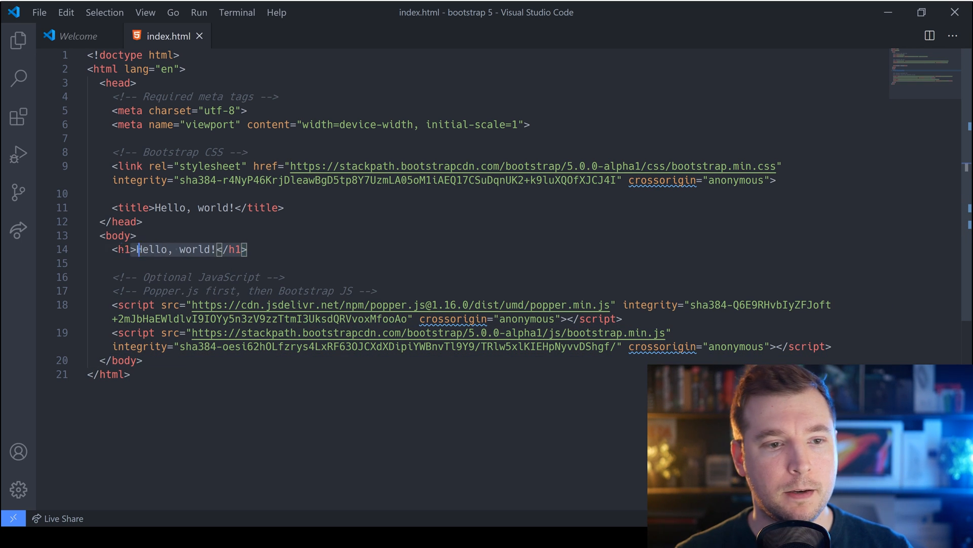
Step: Retitle the page 'Price Table HTML CSS' and replace Hello, world with <h1>Pricing</h1>
{"action": "key", "text": "Delete"}
{"action": "type", "text": "Price Tab"}
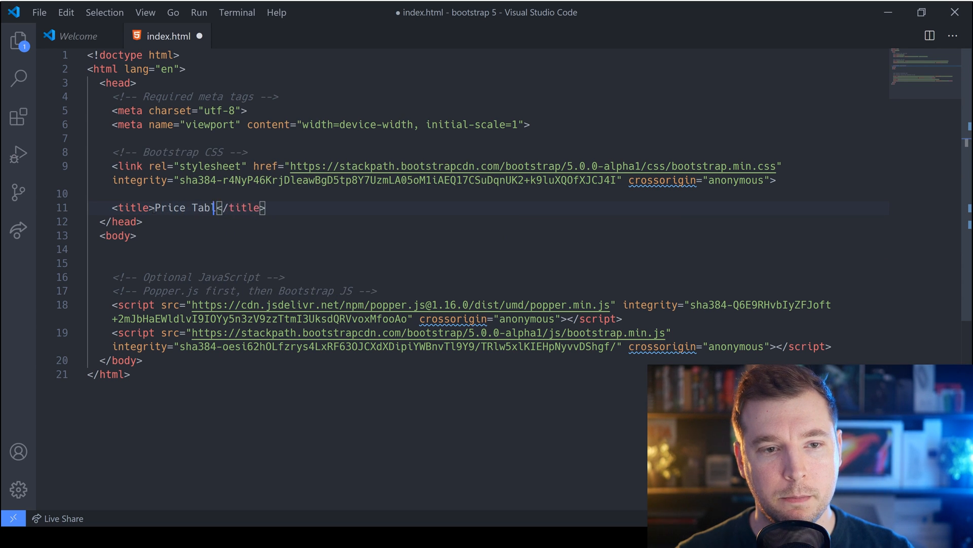
{"action": "type", "text": "HTML CSS"}
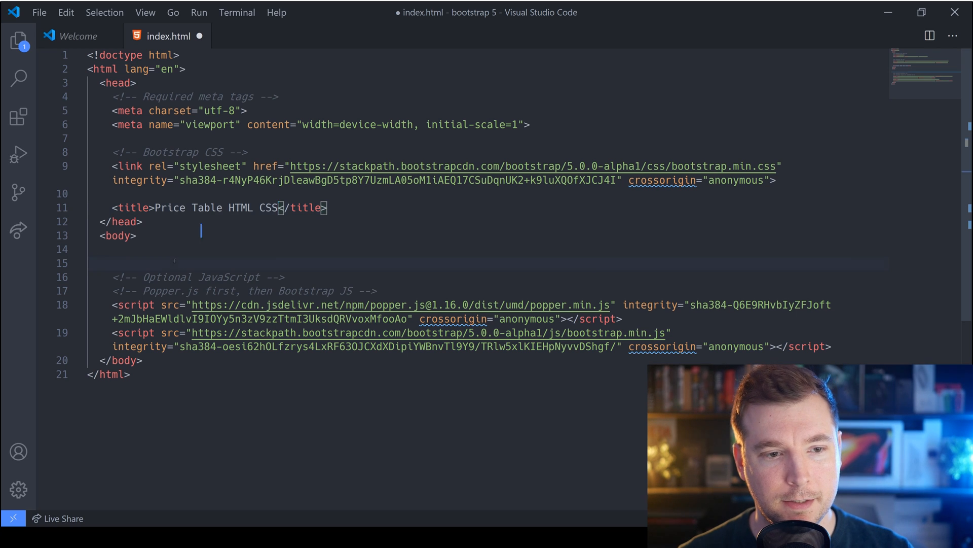
{"action": "key", "text": "Enter"}
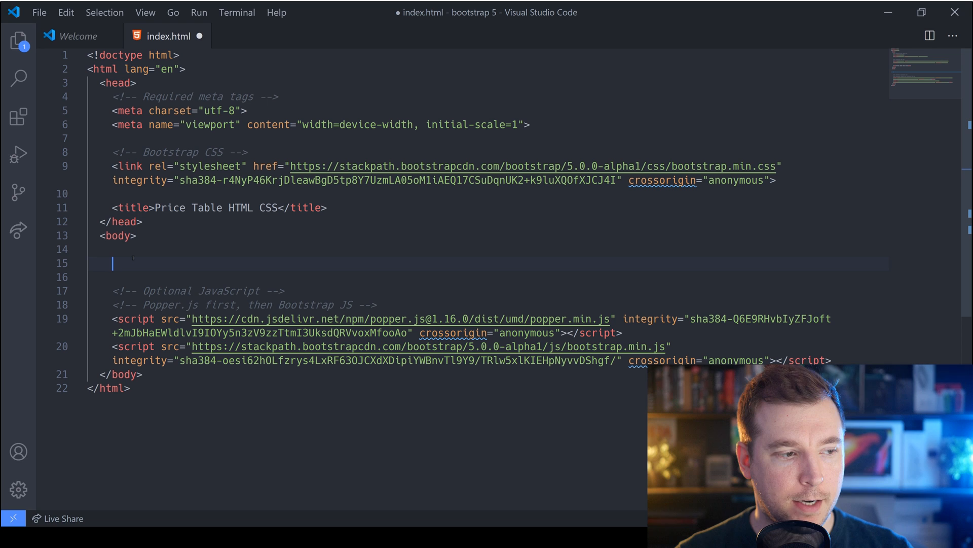
{"action": "type", "text": "h1"}
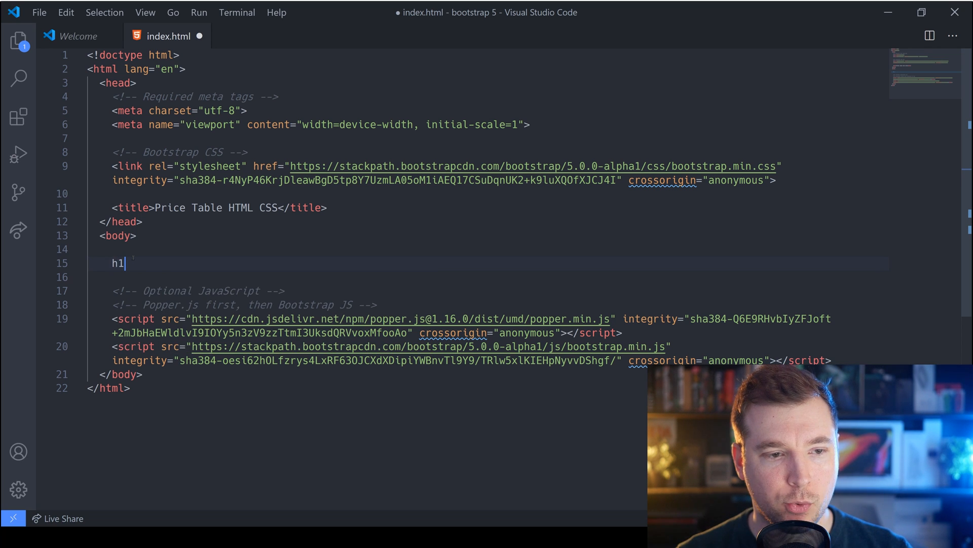
{"action": "type", "text": "<h1>Pricing</h1>"}
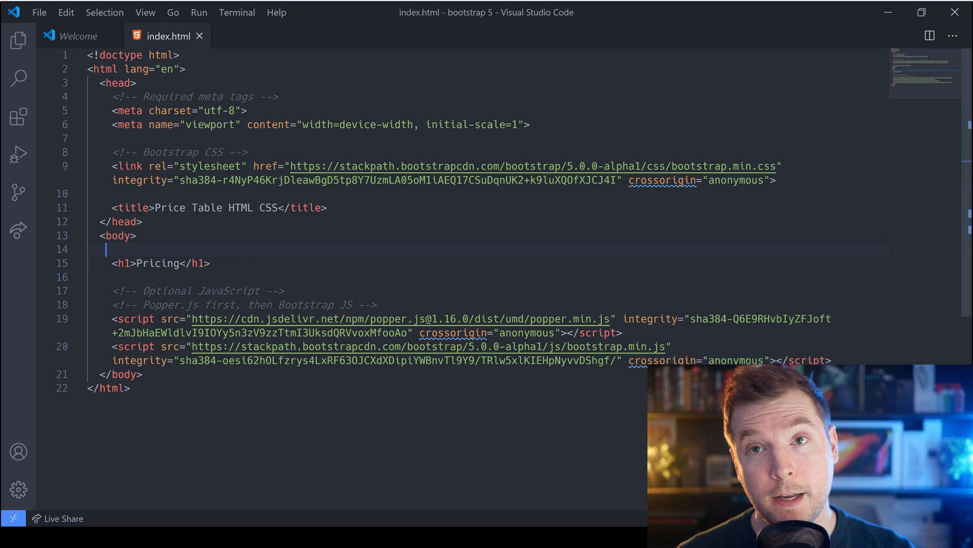
Step: Launch the page with Live Server from the Command Palette
{"action": "key", "text": "ctrl+shift+p"}
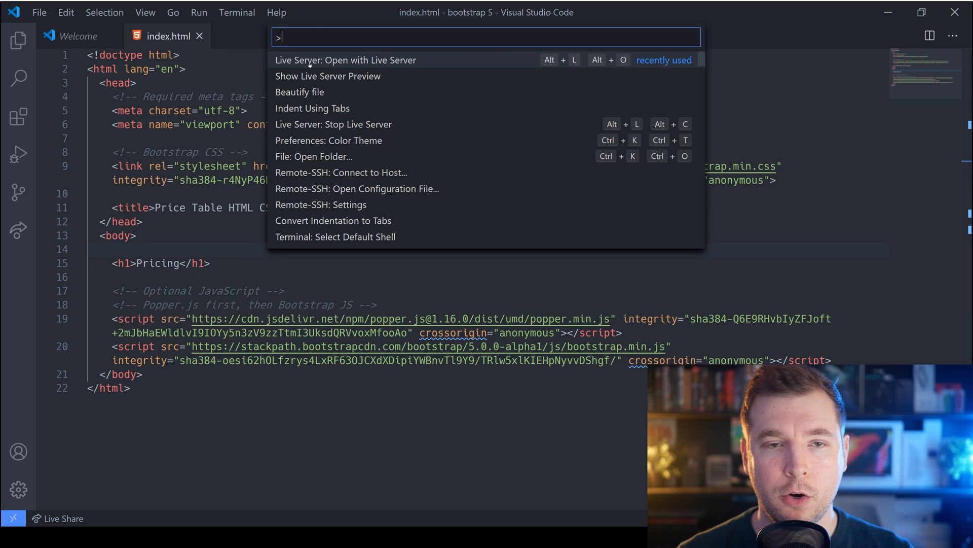
{"action": "left_click", "coordinate": [345, 60]}
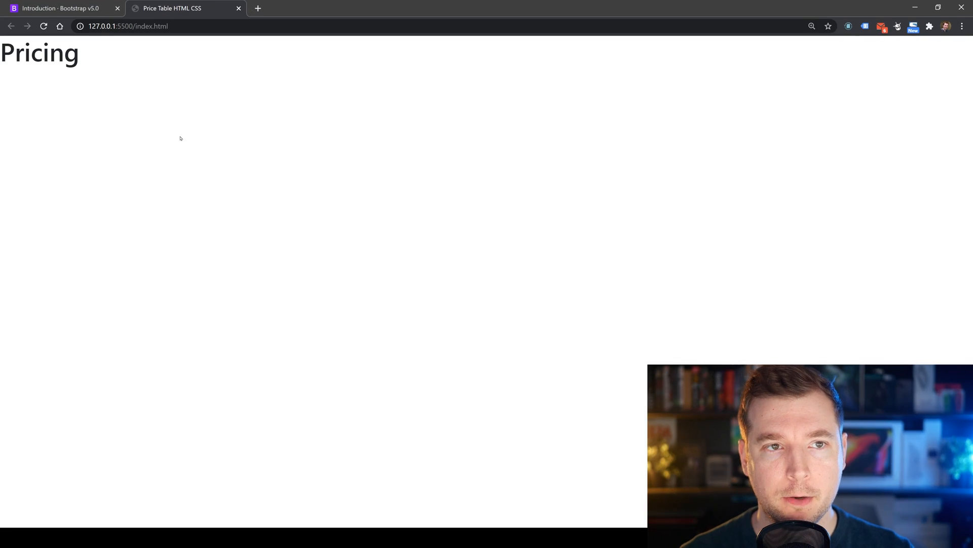
{"action": "mouse_move", "coordinate": [584, 85]}
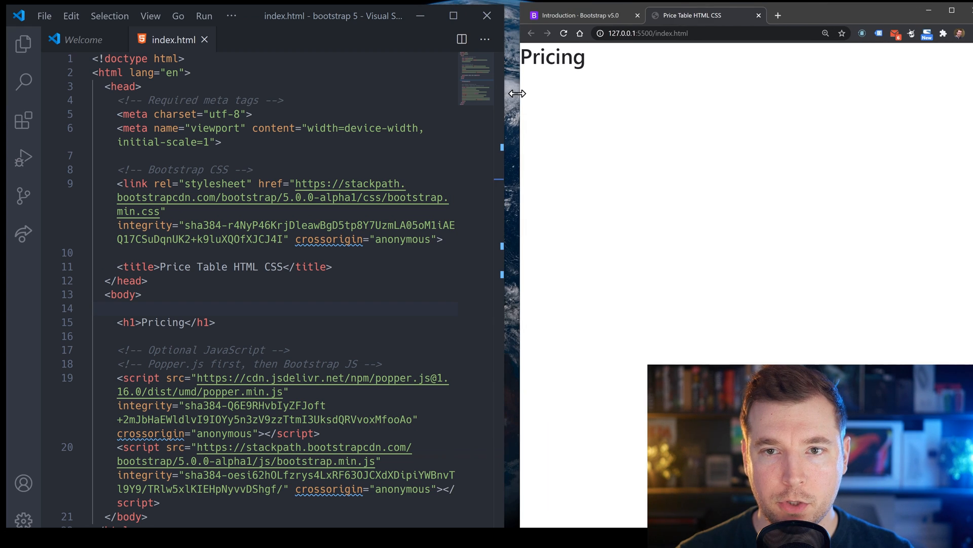
Step: Wrap the Pricing h1 in a div.container and give it class display-4
{"action": "left_click", "coordinate": [213, 321]}
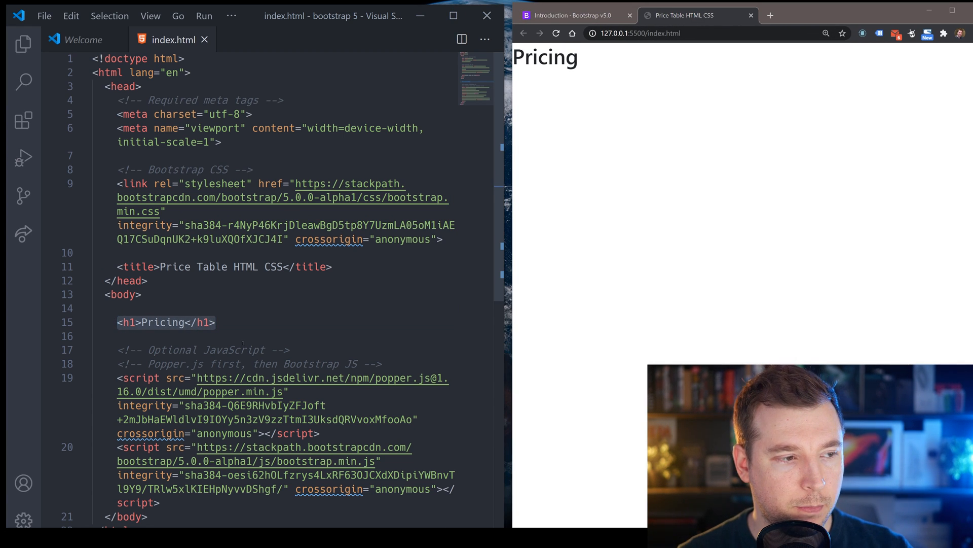
{"action": "type", "text": ".c"}
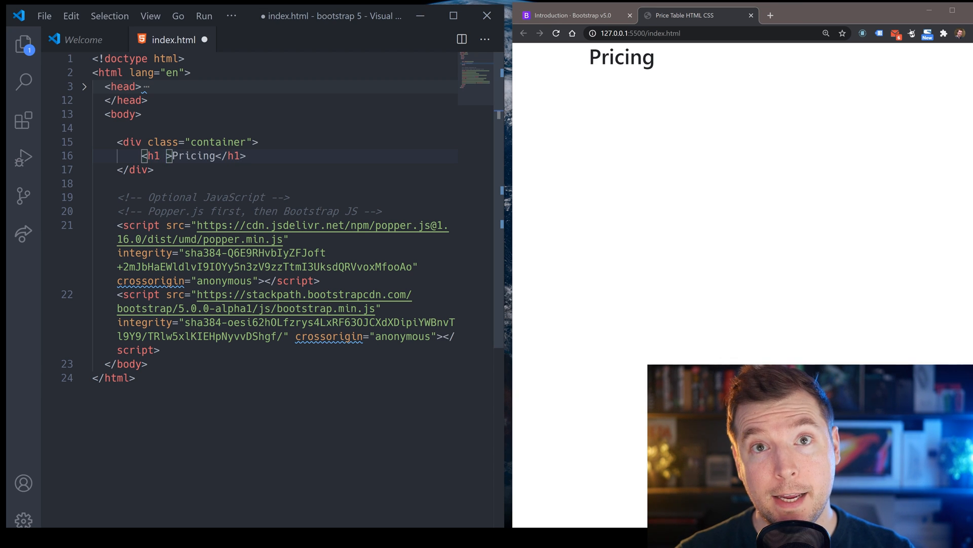
{"action": "type", "text": "class=\"\""}
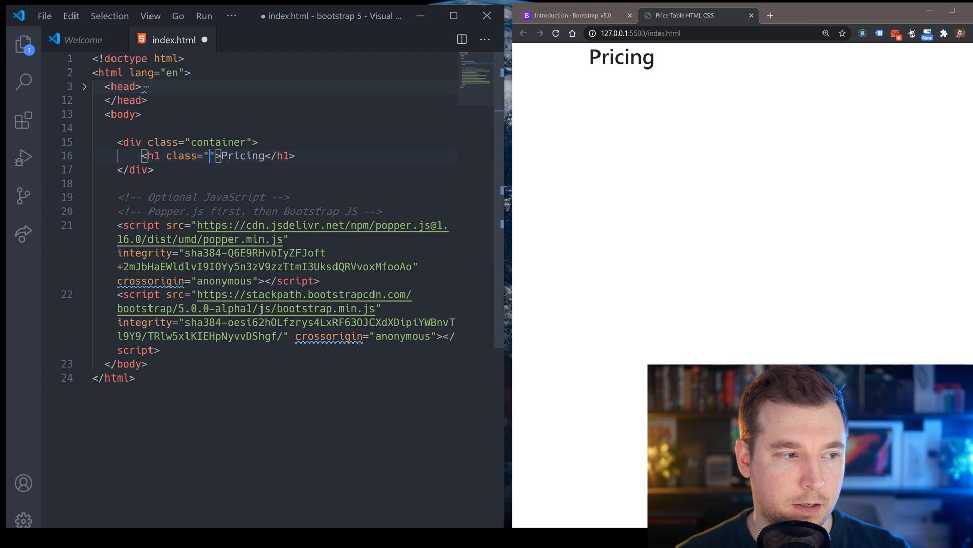
{"action": "type", "text": "display-4"}
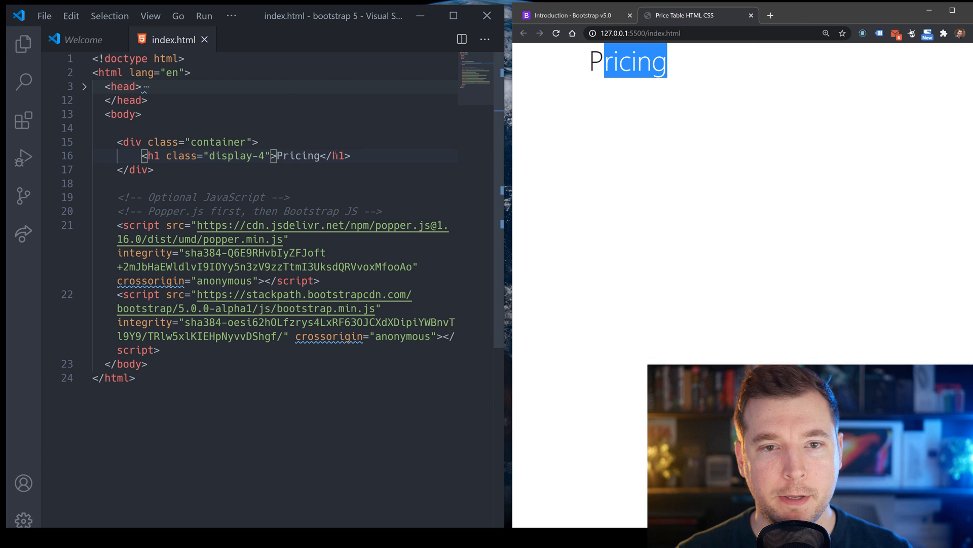
Step: Add a p.lead reading 'Quickly build an effective price table with Bootstrap 5.'
{"action": "key", "text": "Enter"}
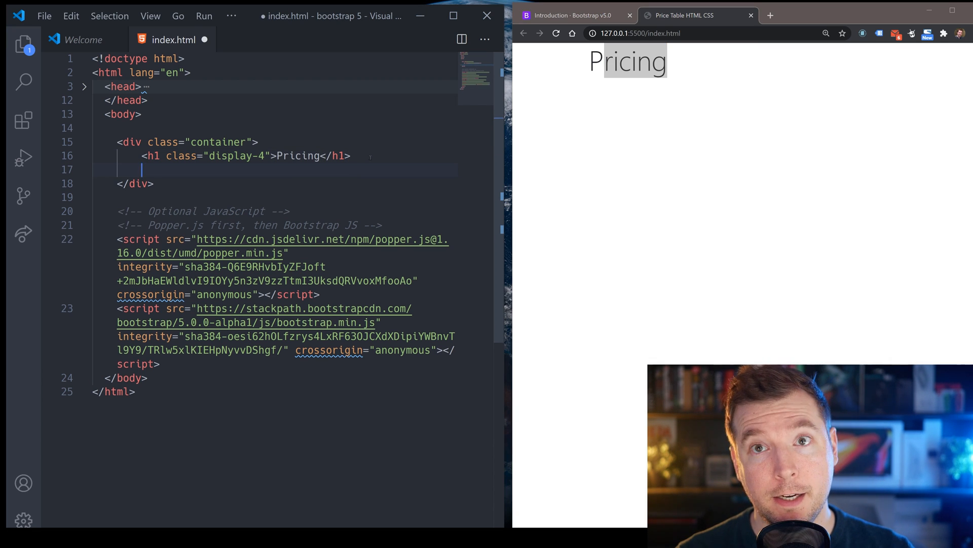
{"action": "type", "text": "p"}
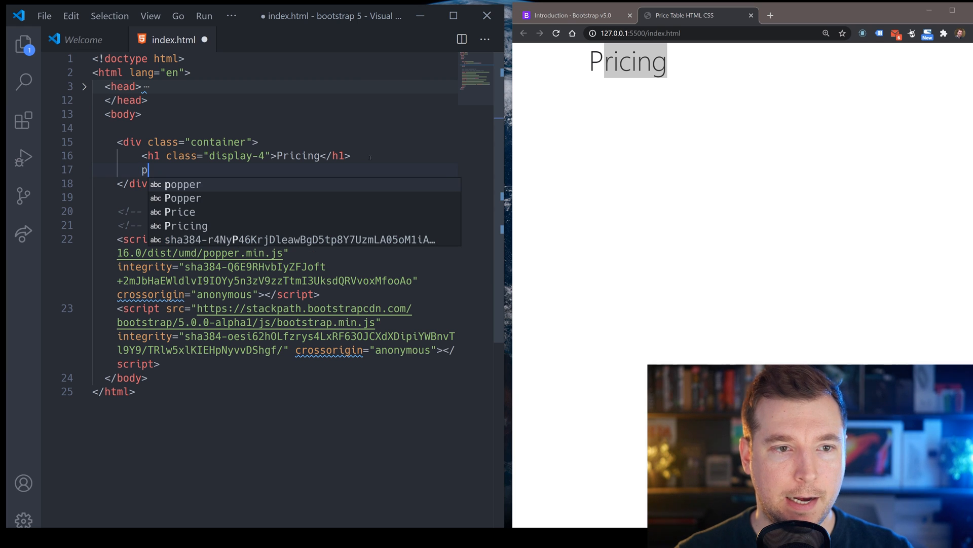
{"action": "type", "text": ".lead"}
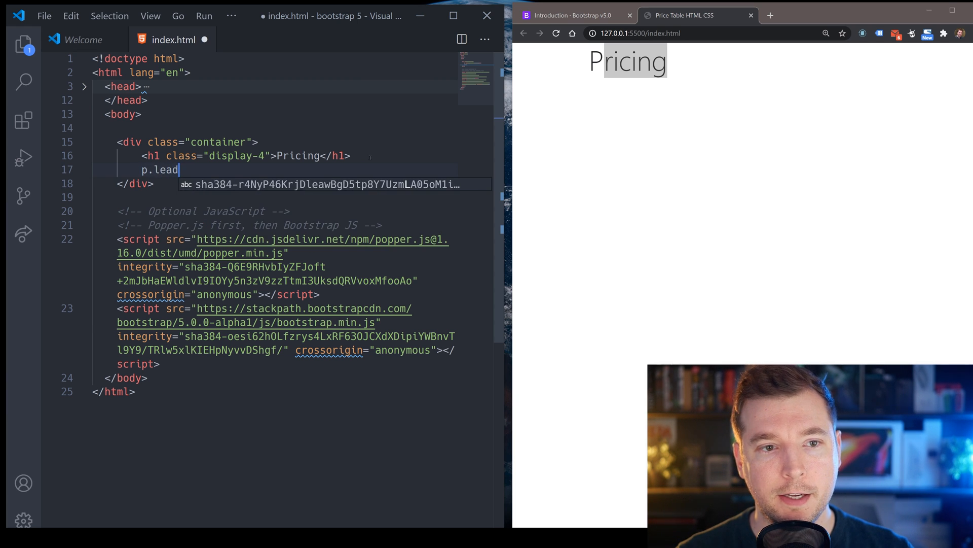
{"action": "key", "text": "Tab"}
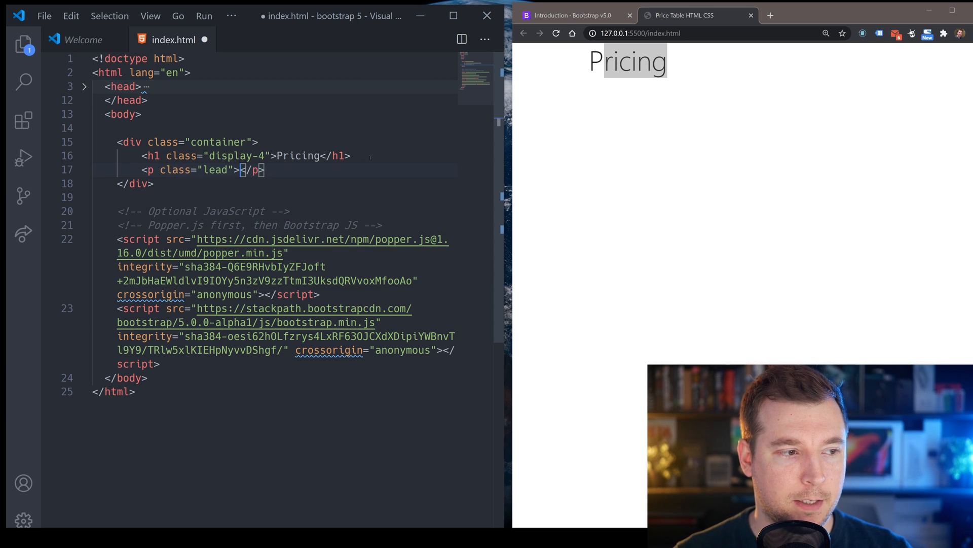
{"action": "type", "text": "Quickly build an effective price"}
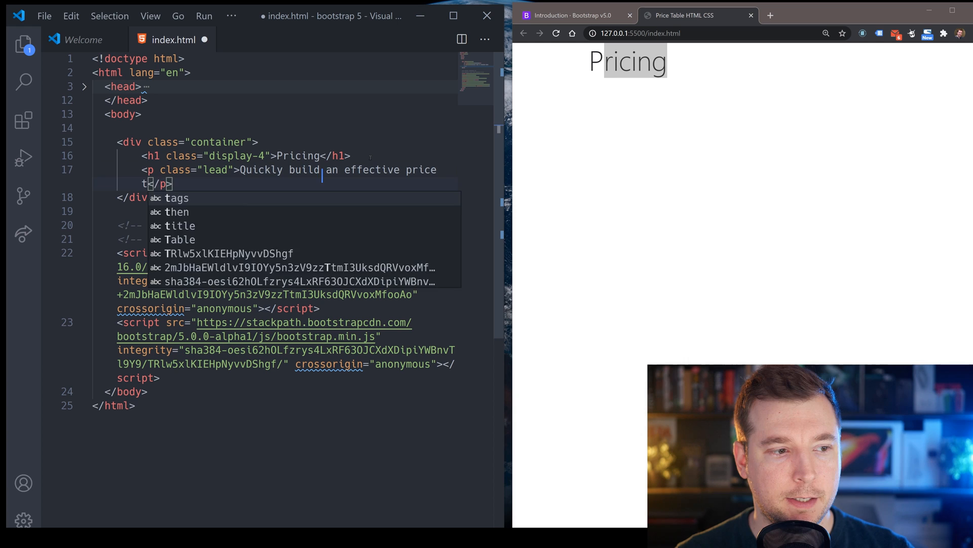
{"action": "type", "text": "table with Boostr"}
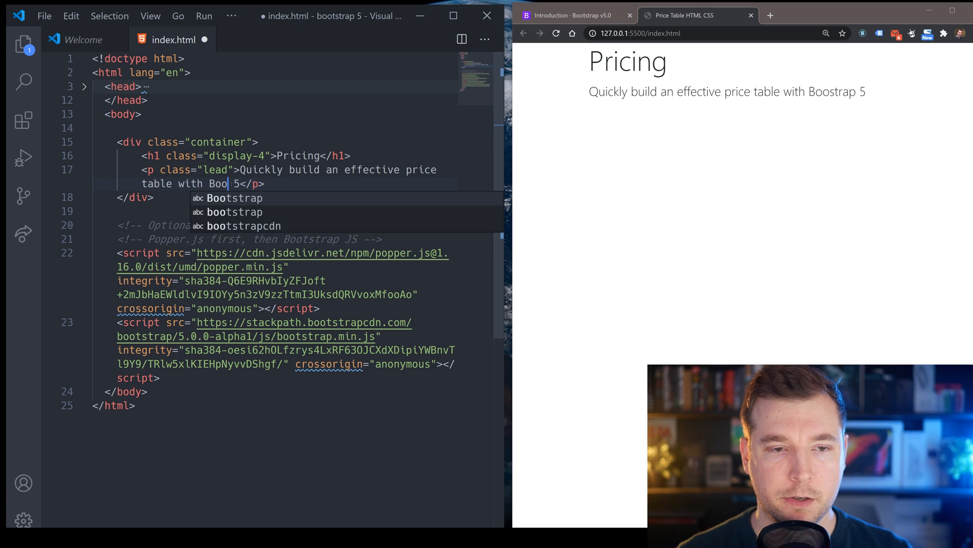
{"action": "type", "text": "tstrap"}
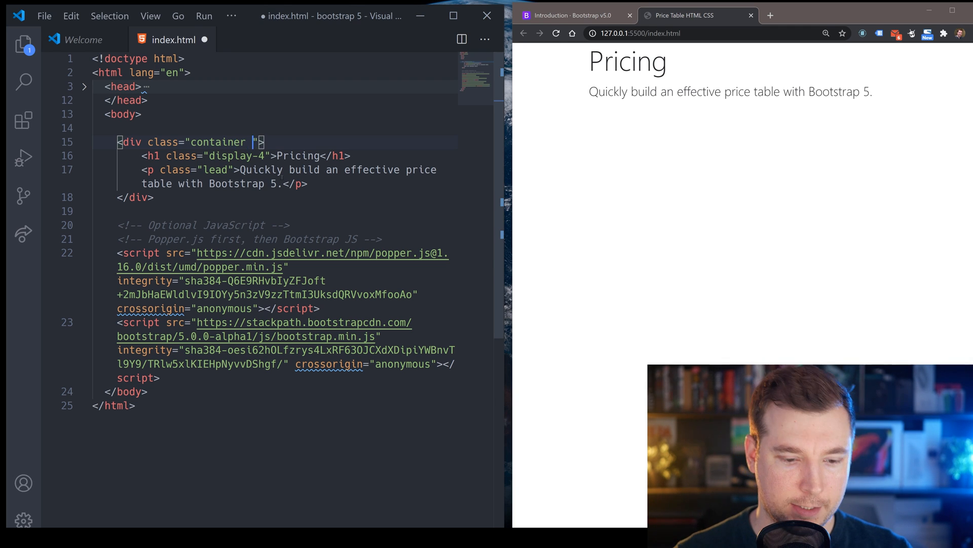
Step: Add text-center and py-5 to the header container, then start a second container below
{"action": "type", "text": "text-con"}
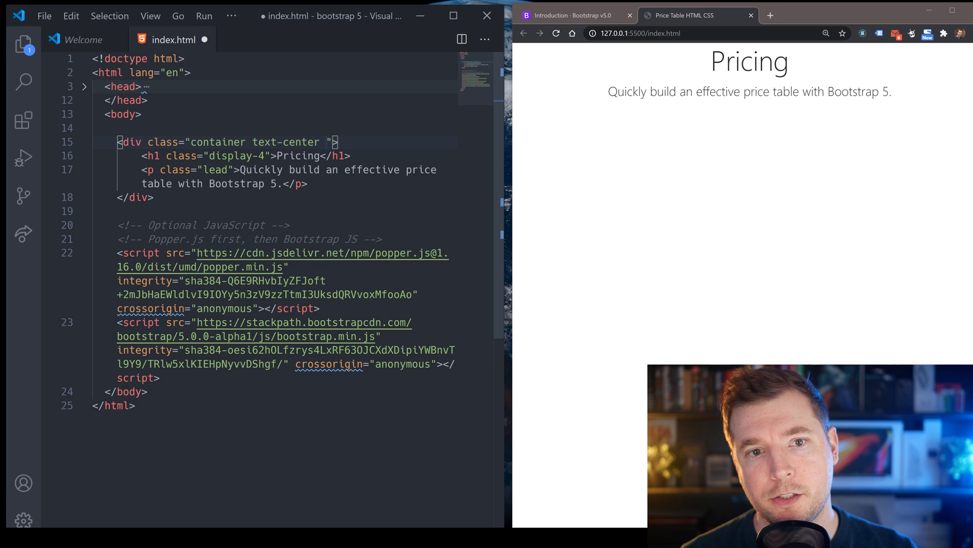
{"action": "type", "text": "py-5"}
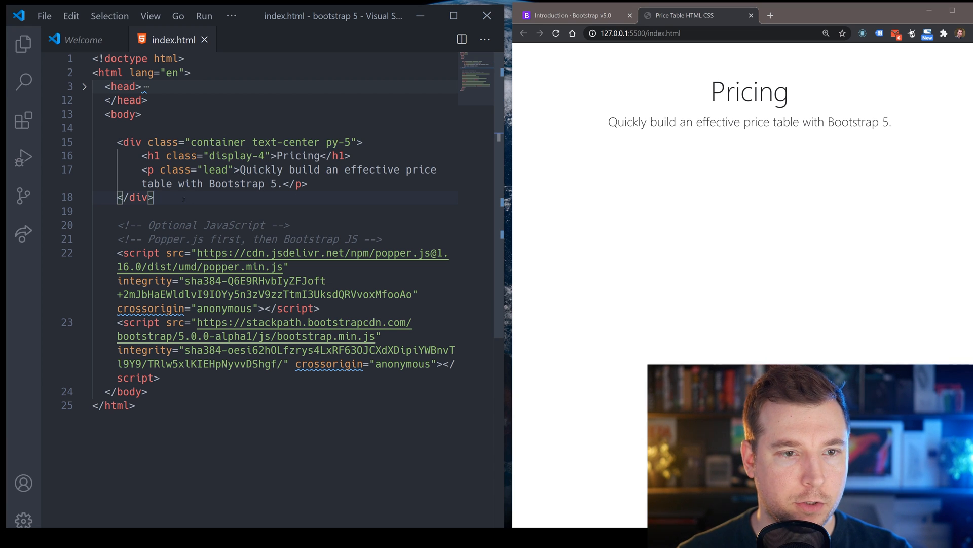
{"action": "type", "text": ".c"}
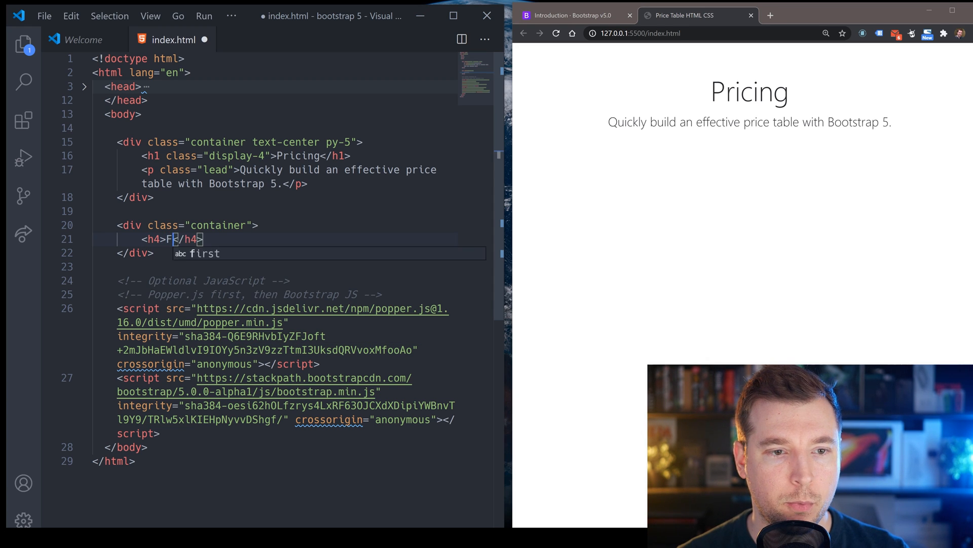
Step: Add an h4 Free heading and an h1 price '$0 <small>/mo</small>'
{"action": "type", "text": "ee"}
{"action": "type", "text": "<h1></h1>"}
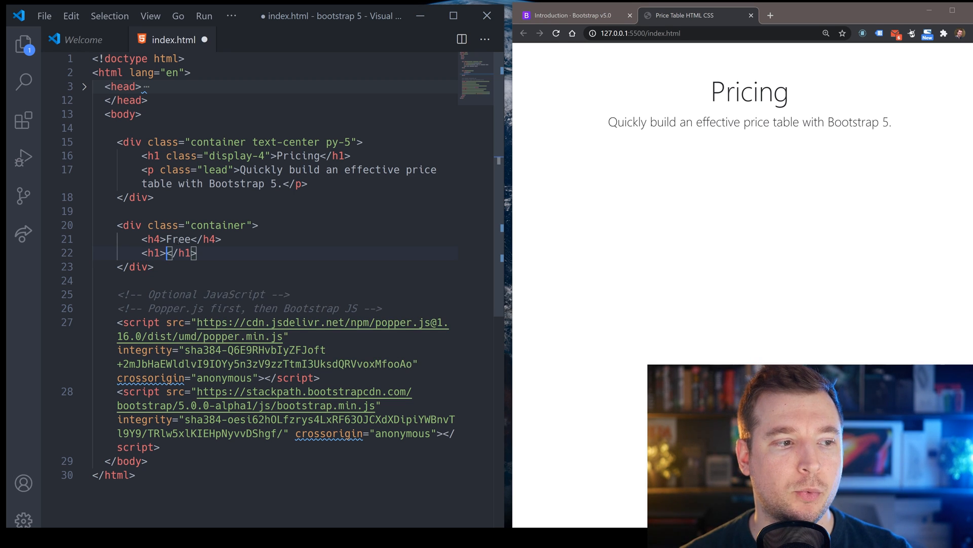
{"action": "type", "text": "$0"}
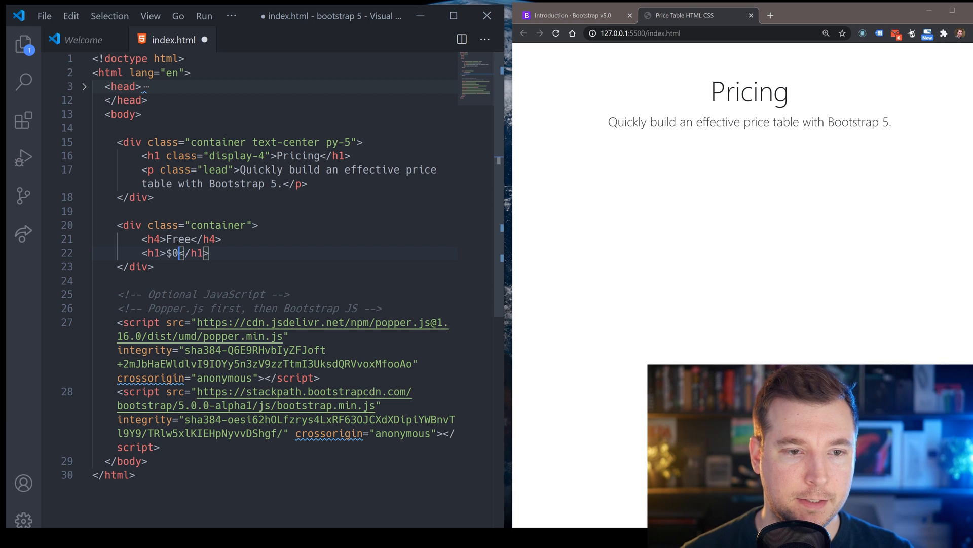
{"action": "type", "text": "small>/</small>"}
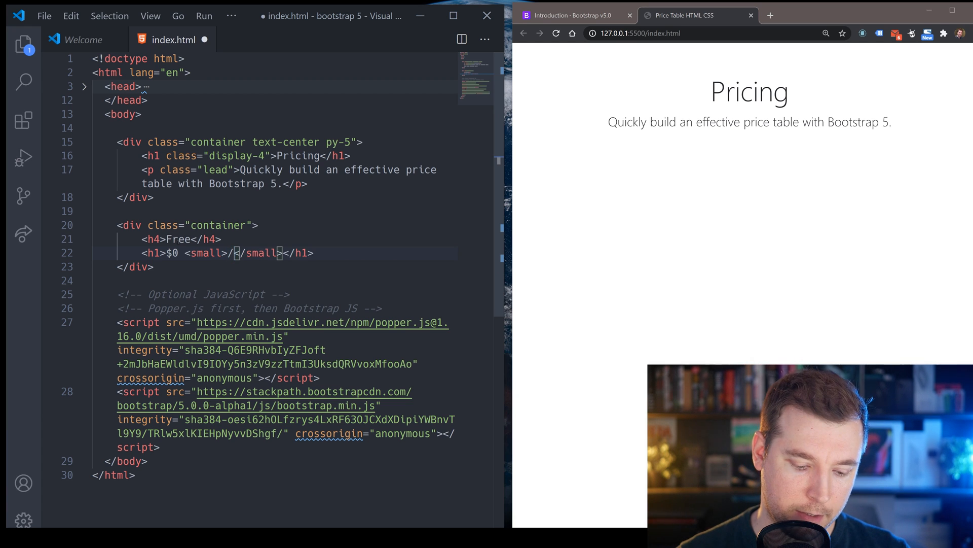
{"action": "type", "text": "mo"}
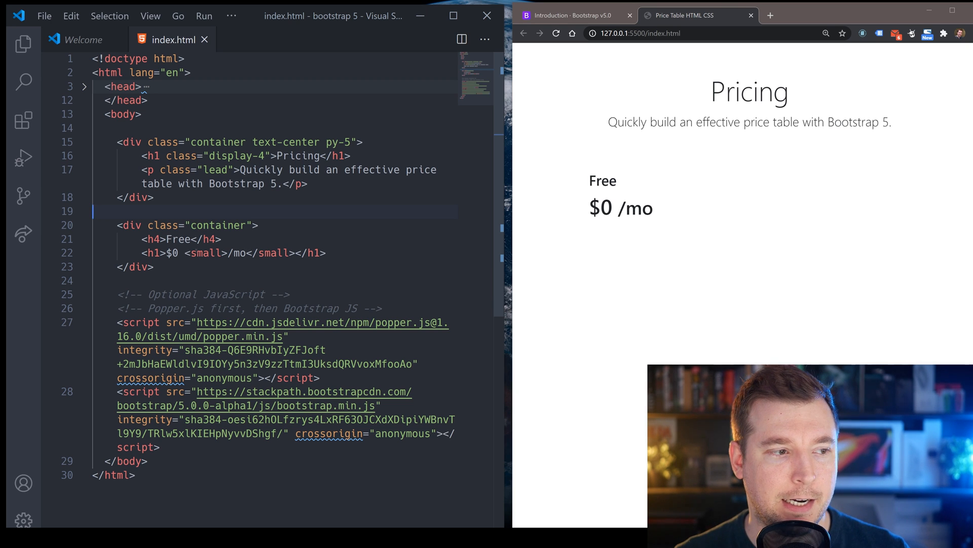
Step: Give the price h1 the classes my-0 font-weight-normal
{"action": "left_click", "coordinate": [152, 252]}
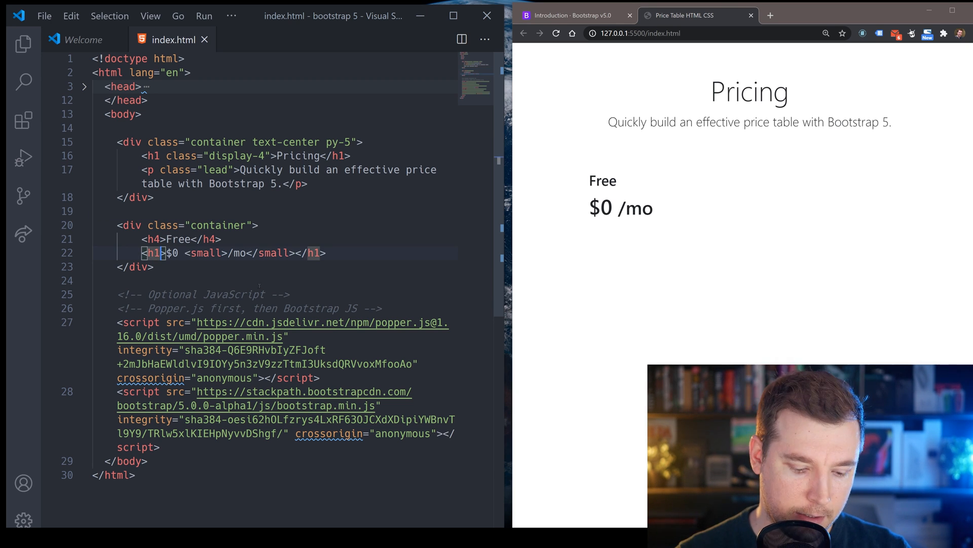
{"action": "type", "text": "class"}
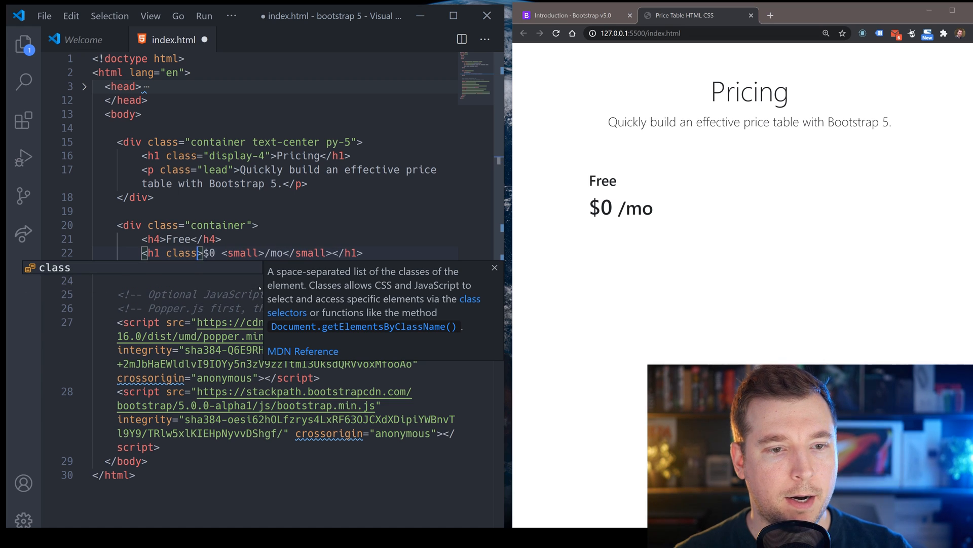
{"action": "type", "text": "\""}
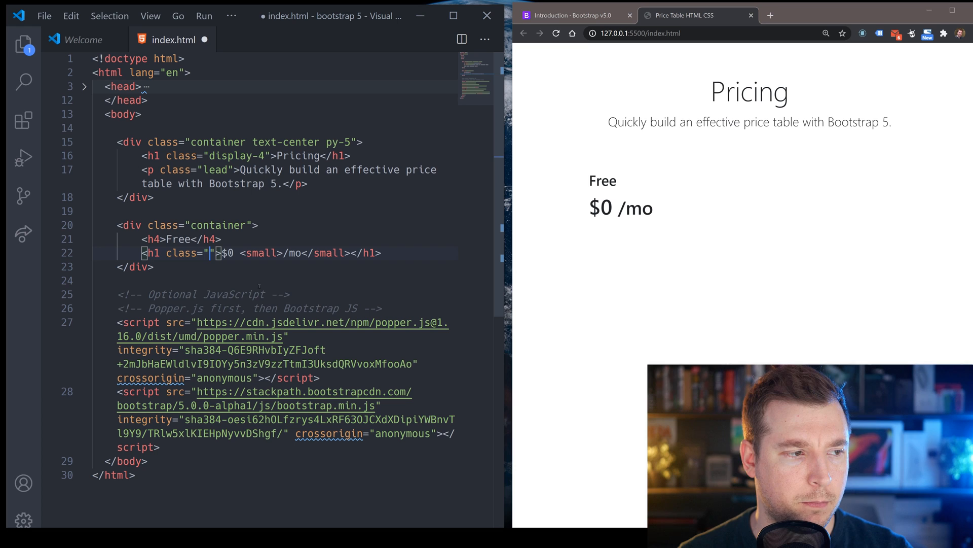
{"action": "type", "text": "my-0"}
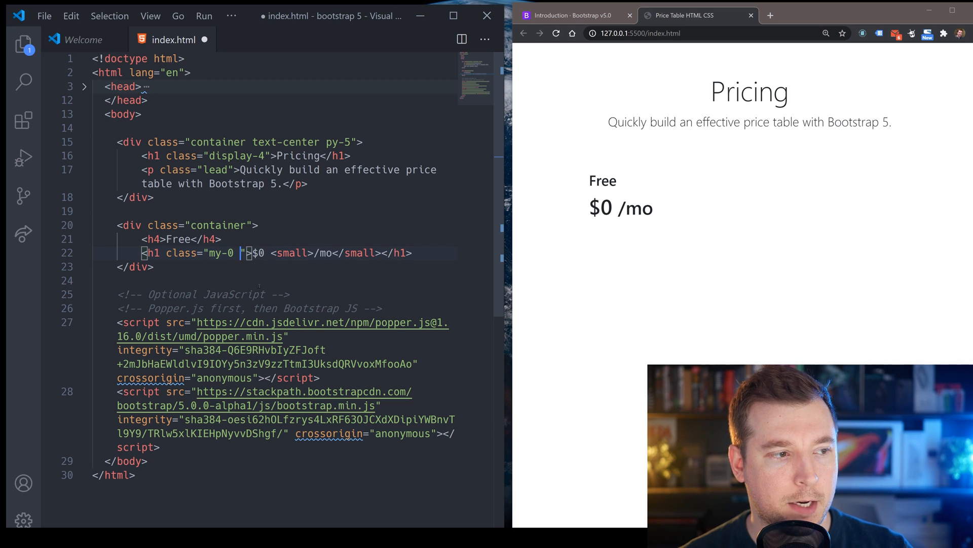
{"action": "type", "text": "f"}
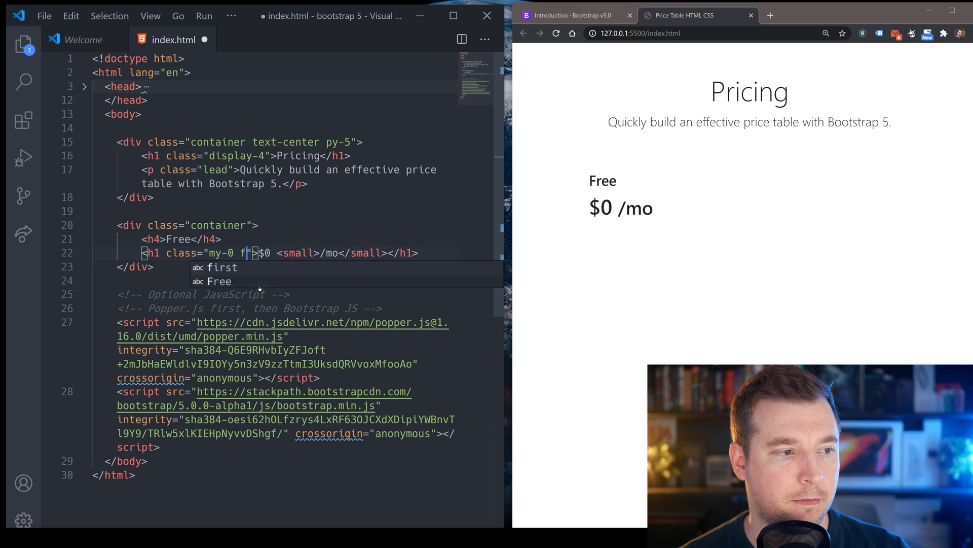
{"action": "type", "text": "ont-weight-normal"}
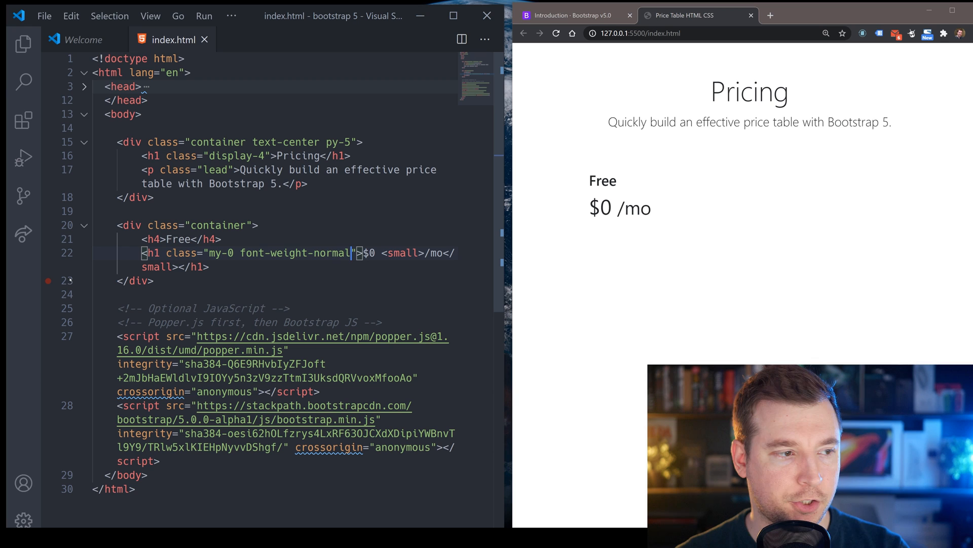
Step: Mark the /mo small tag text-muted and save the file
{"action": "left_click", "coordinate": [49, 280]}
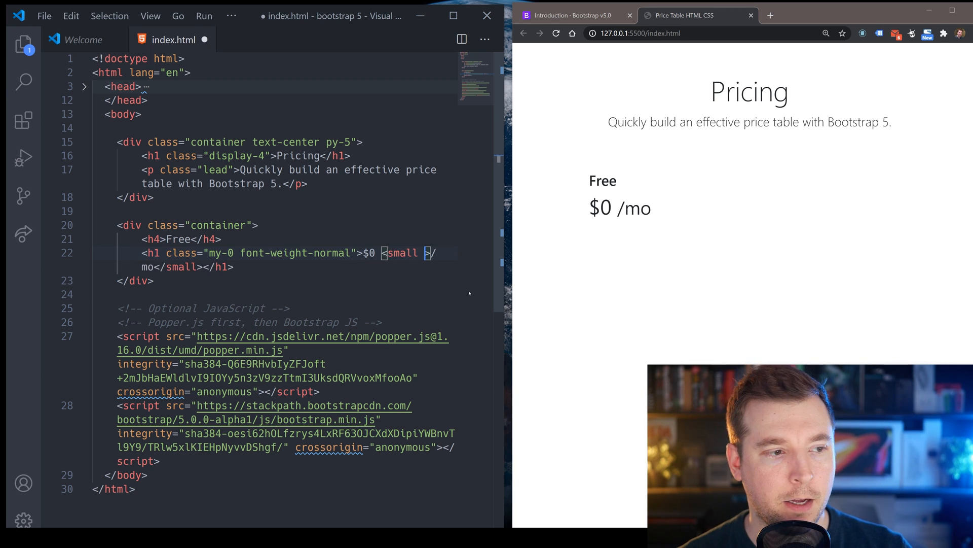
{"action": "type", "text": "cla"}
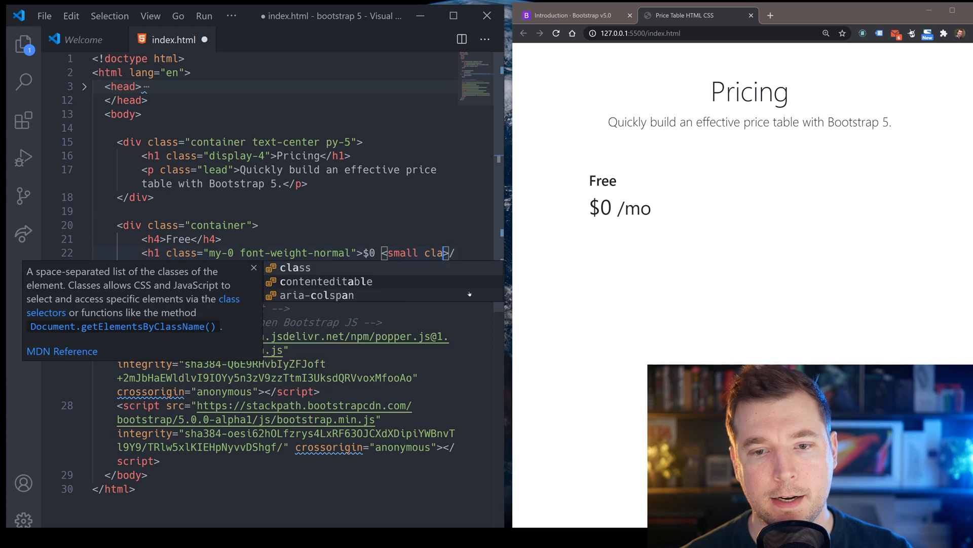
{"action": "type", "text": "class=\"\""}
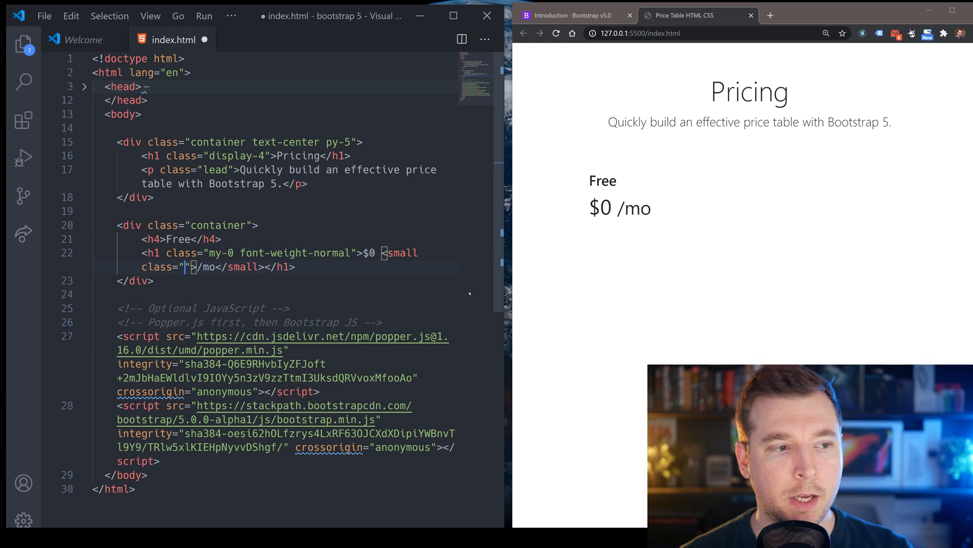
{"action": "type", "text": "text-muted"}
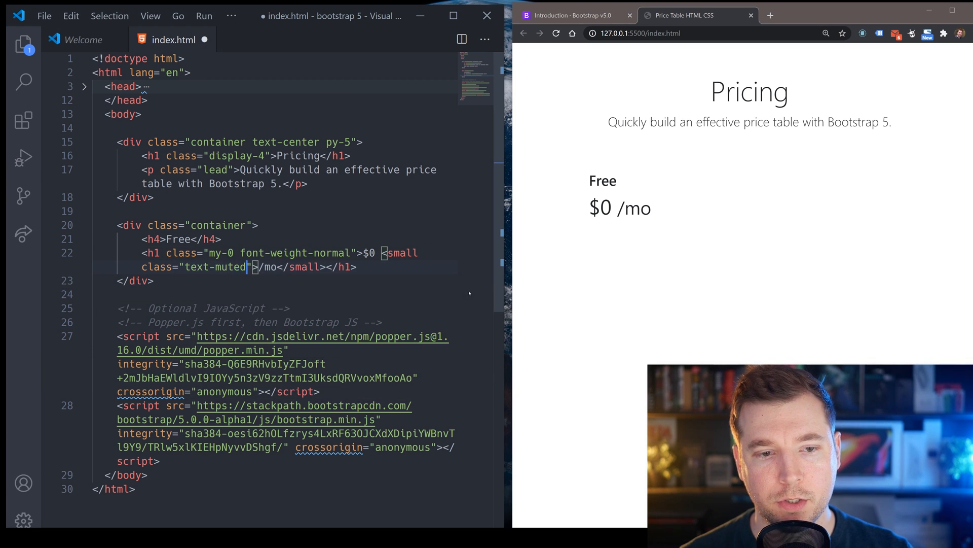
{"action": "key", "text": "ctrl+s"}
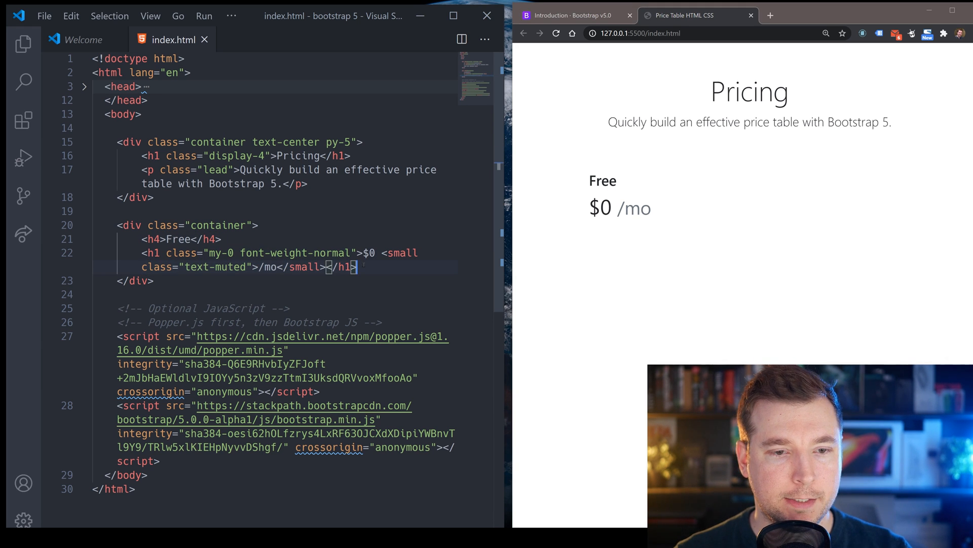
Step: Add a ul listing 10 users included, 2 GB of storage, Email support, Help center access
{"action": "type", "text": "ul>"}
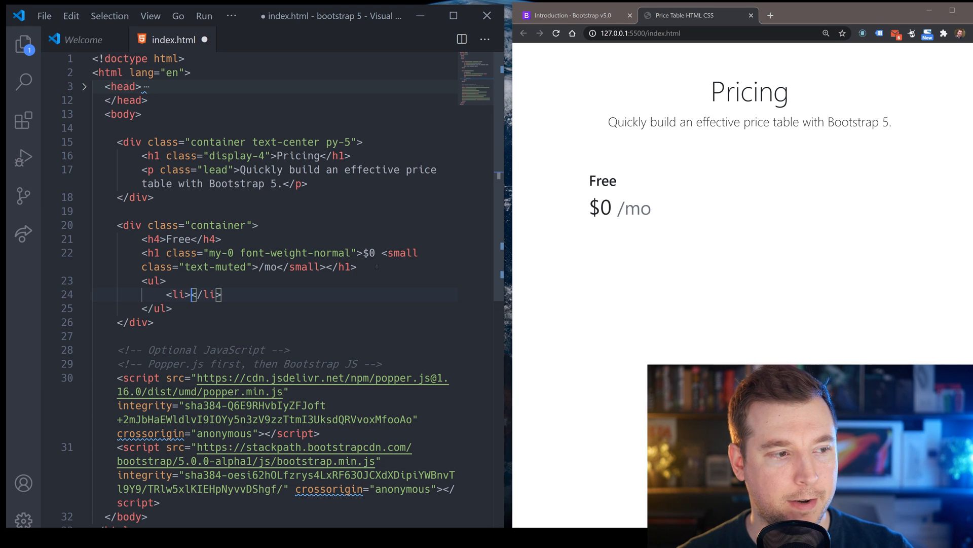
{"action": "type", "text": "10"}
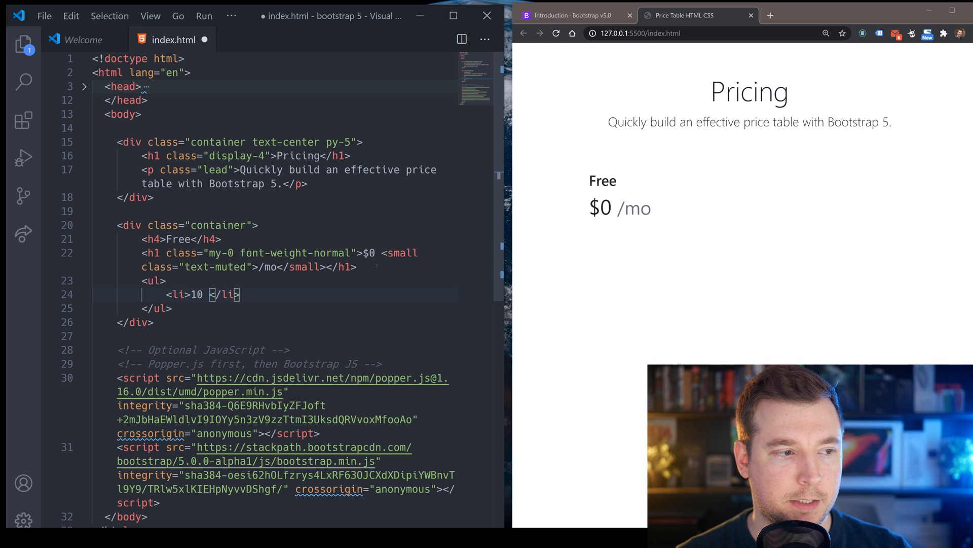
{"action": "type", "text": "user included"}
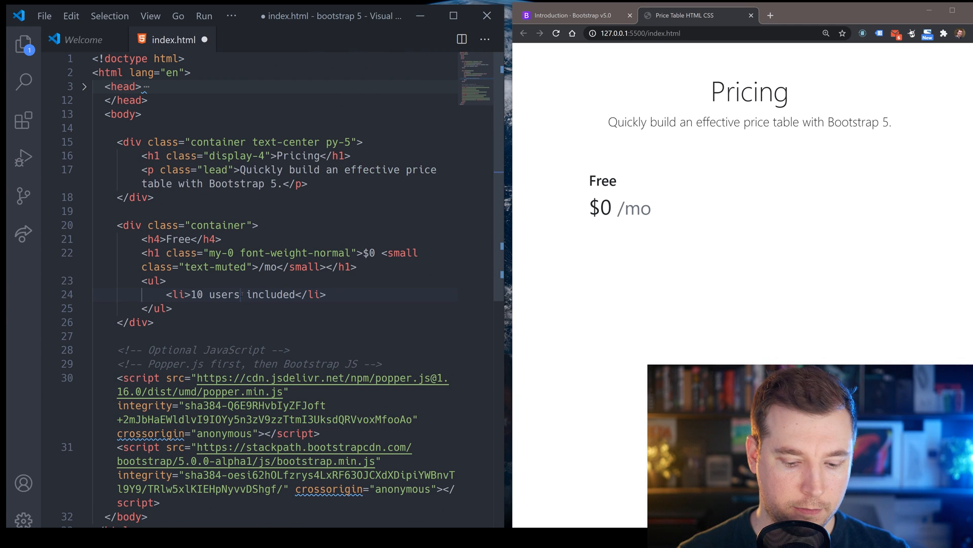
{"action": "type", "text": "li>Email</li>"}
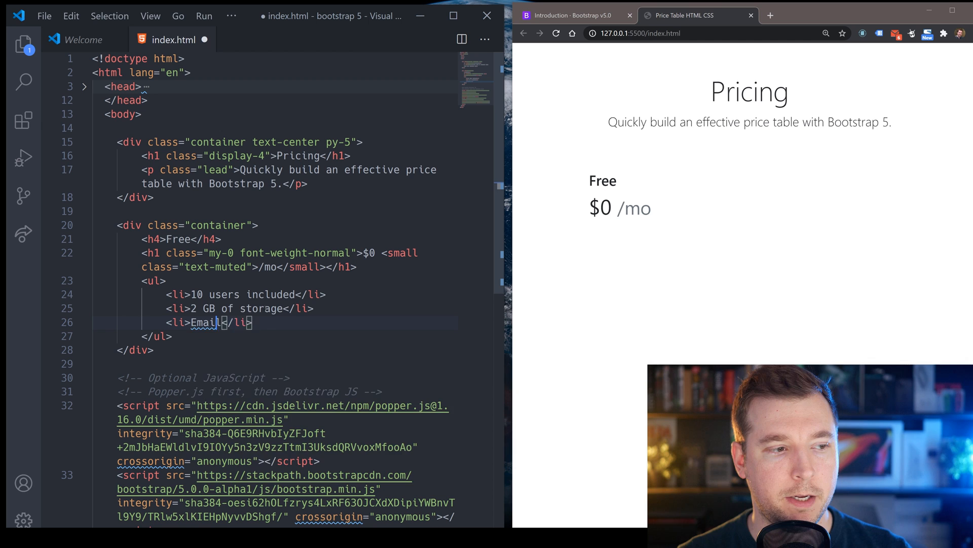
{"action": "type", "text": "support"}
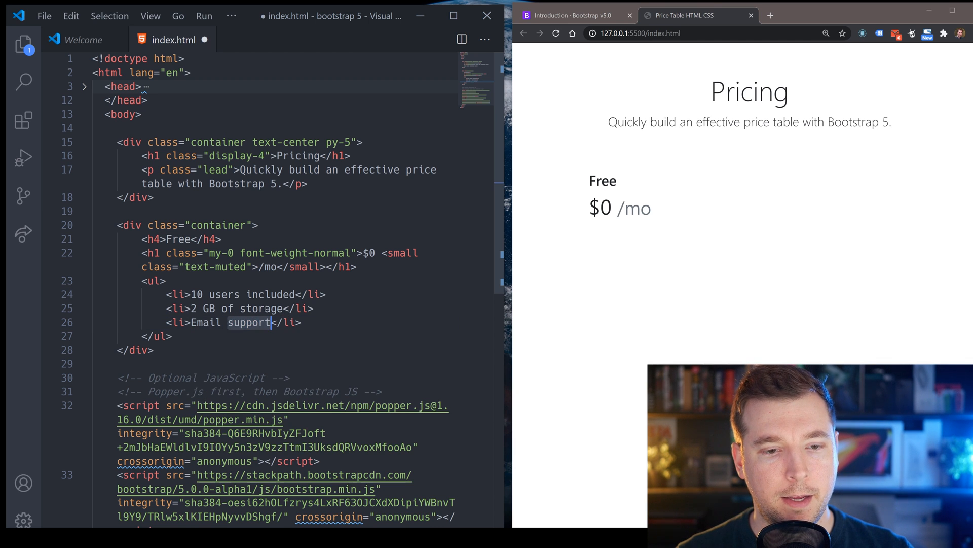
{"action": "type", "text": "Help</li>"}
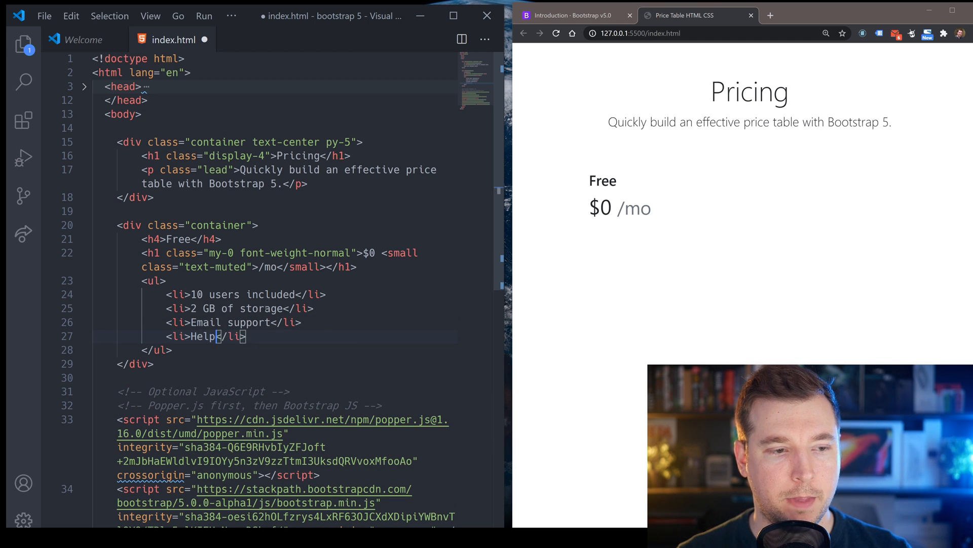
{"action": "type", "text": "center access"}
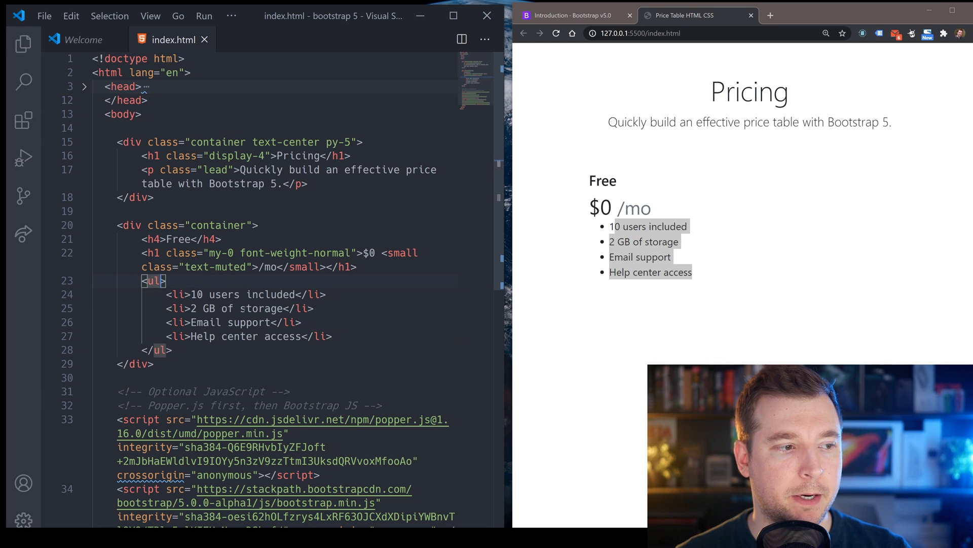
Step: Give the feature ul the classes list-unstyled mt-3 mb-4
{"action": "type", "text": "class=\"\""}
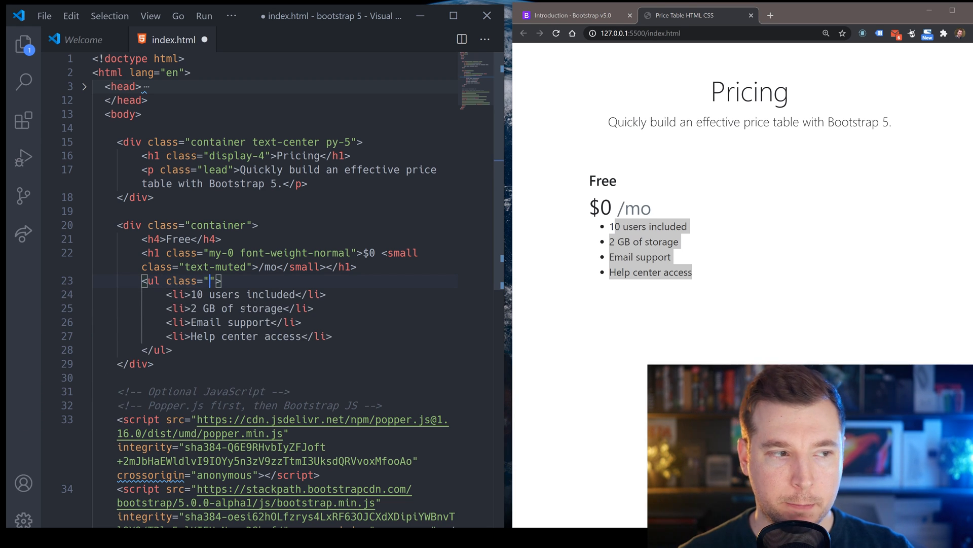
{"action": "type", "text": "list-unstyled"}
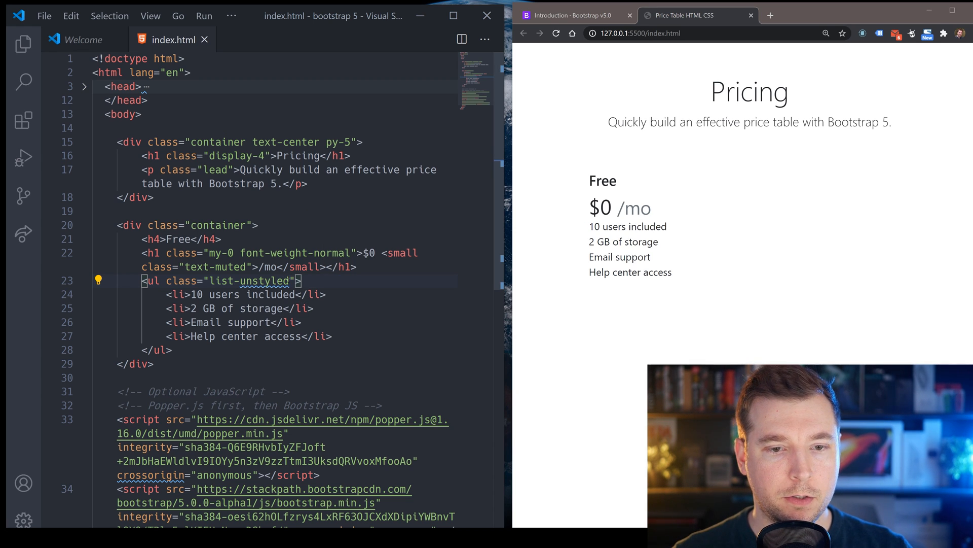
{"action": "type", "text": "mt-3"}
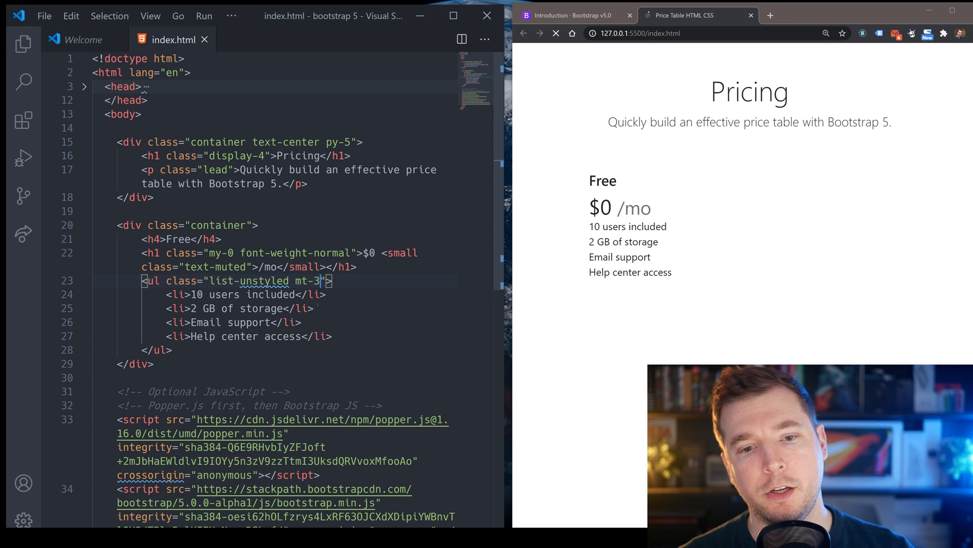
{"action": "type", "text": "m-b"}
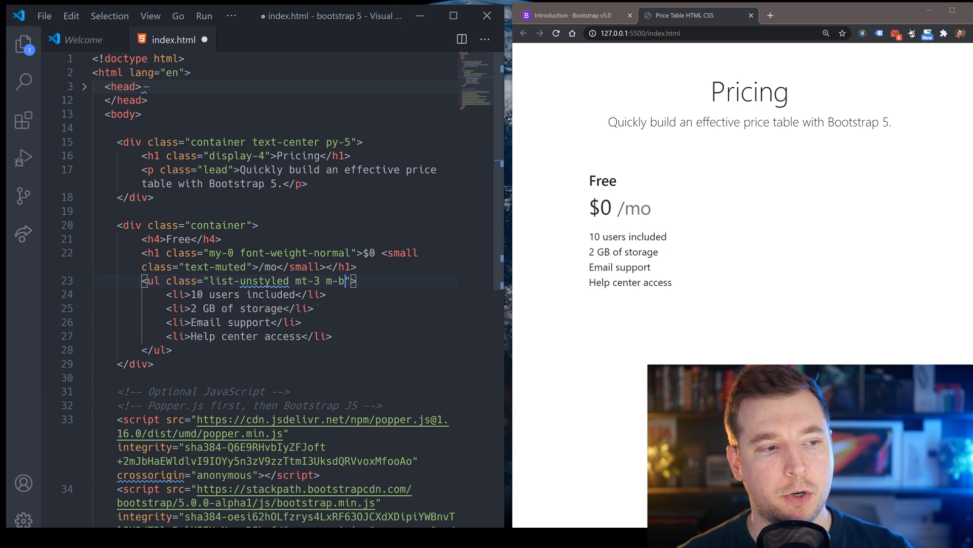
{"action": "type", "text": "b-4"}
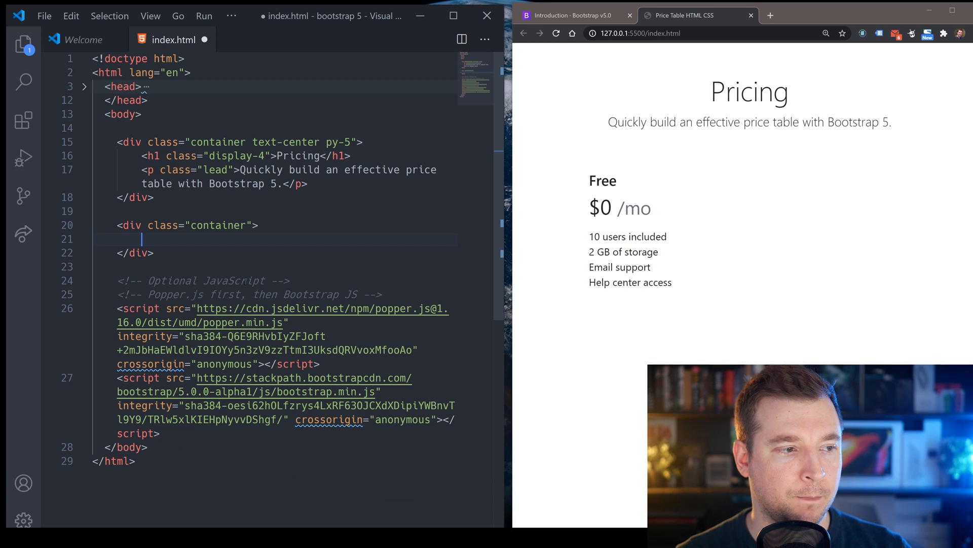
Step: Wrap the h4 in .card-header and the price and list in .card-body inside a text-center .card
{"action": "type", "text": ".crad"}
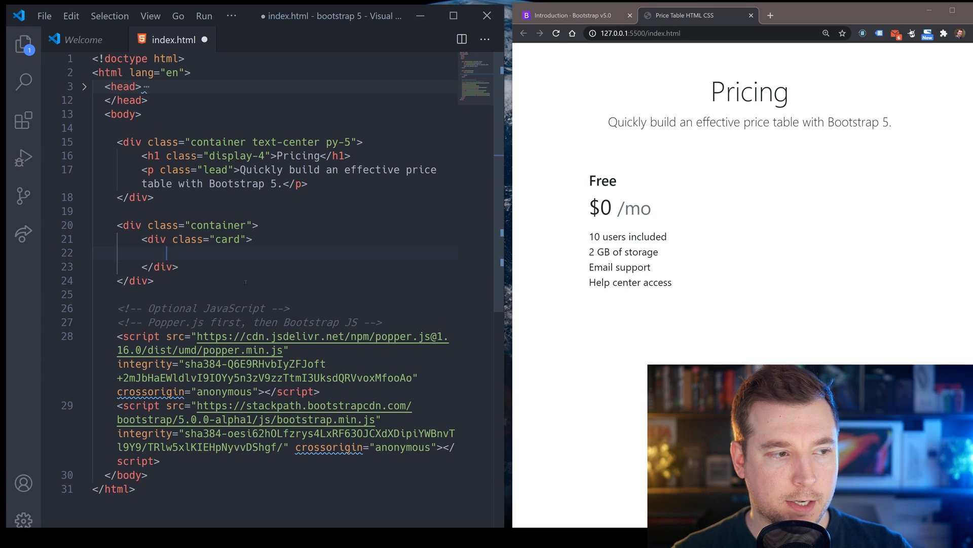
{"action": "type", "text": "."}
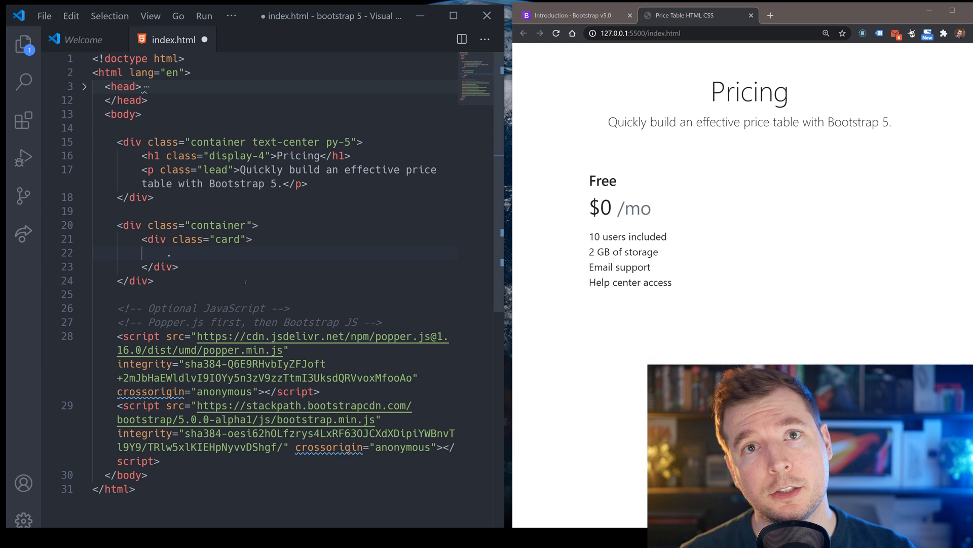
{"action": "type", "text": "class=\"card-header\">"}
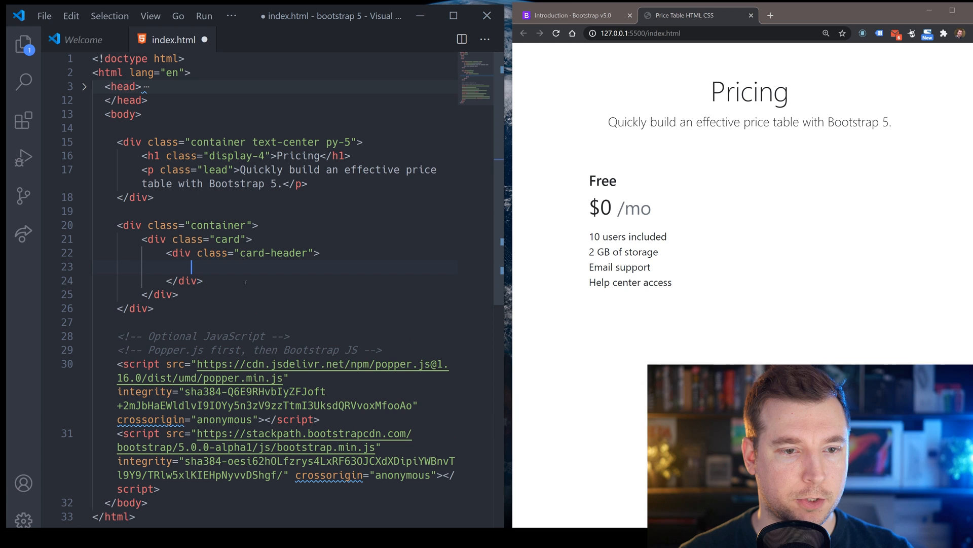
{"action": "type", "text": ".ca"}
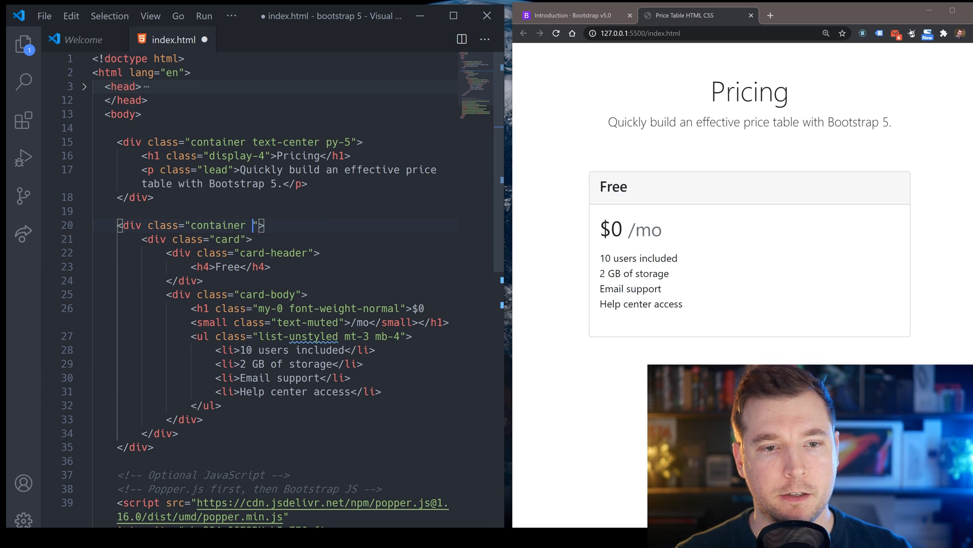
{"action": "type", "text": "text-center"}
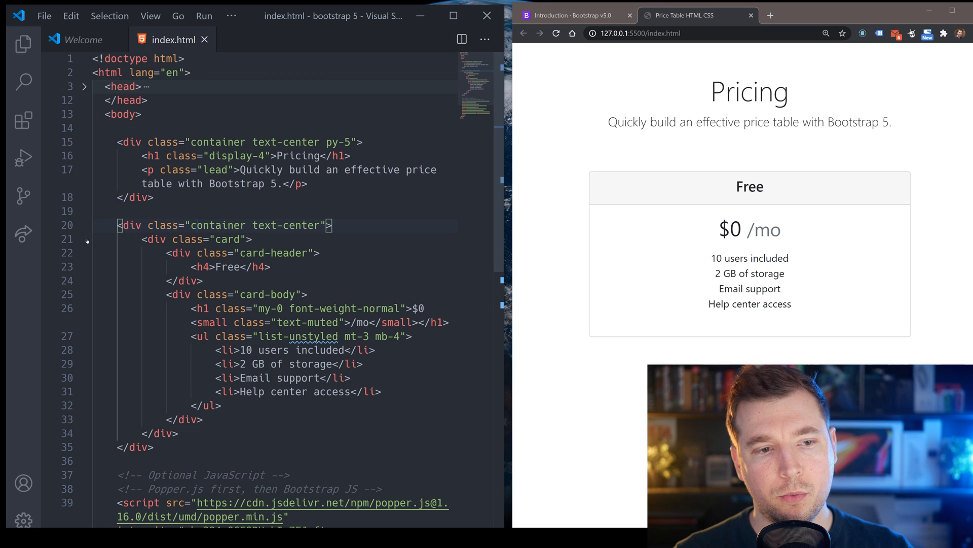
Step: Wrap the Free card in a .row>.col grid column and duplicate the column beside it
{"action": "left_click", "coordinate": [84, 240]}
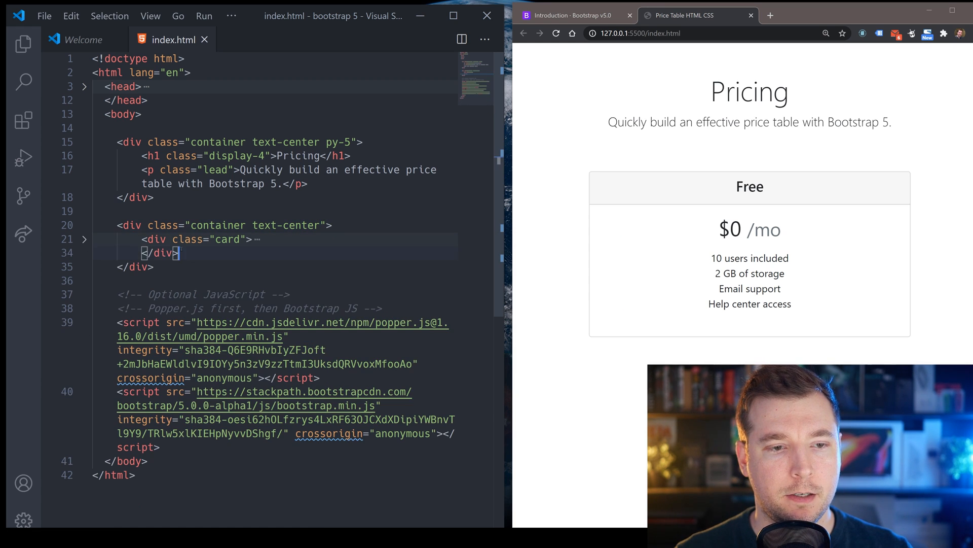
{"action": "type", "text": ".row"}
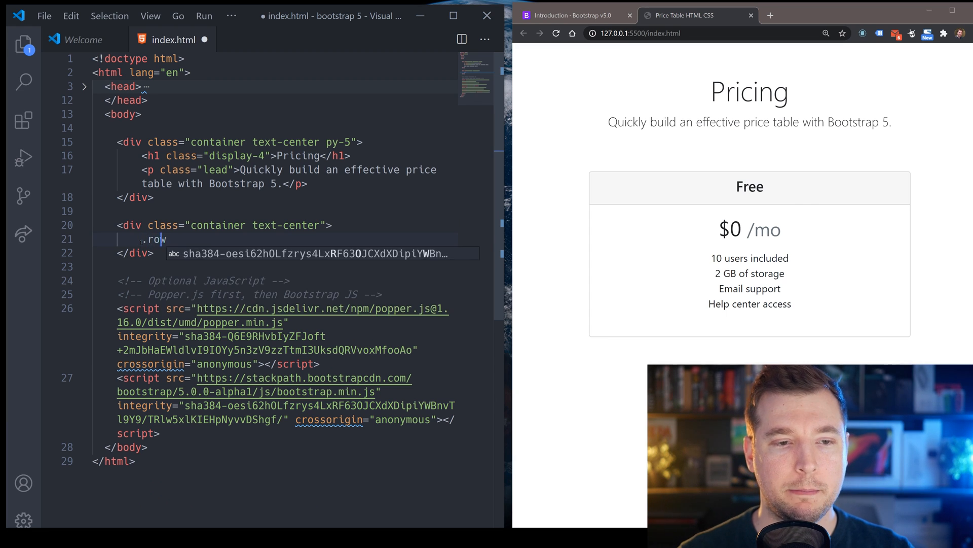
{"action": "key", "text": "Tab"}
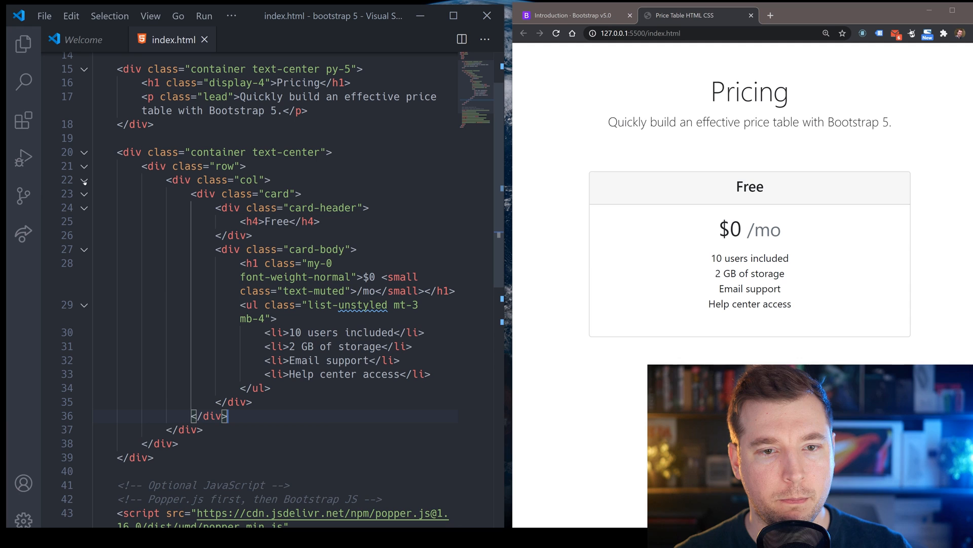
{"action": "left_click", "coordinate": [84, 181]}
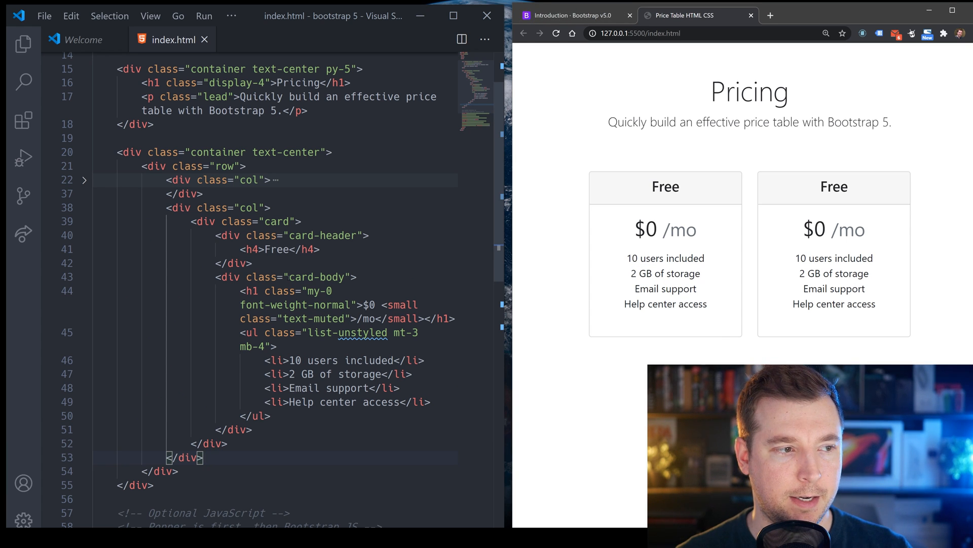
Step: Rename the second card to Pro at $15 and the third to Business at $30
{"action": "double_click", "coordinate": [275, 249]}
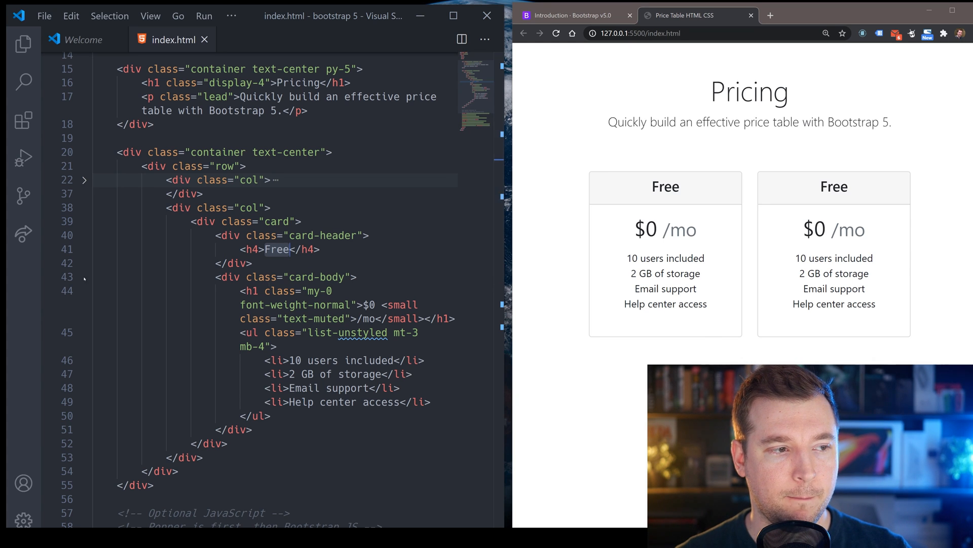
{"action": "type", "text": "Pro"}
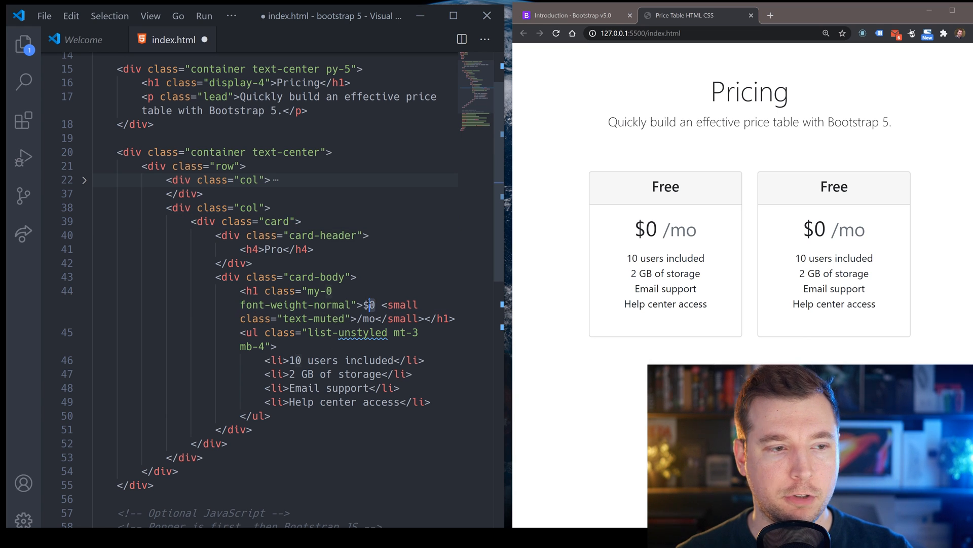
{"action": "type", "text": "15"}
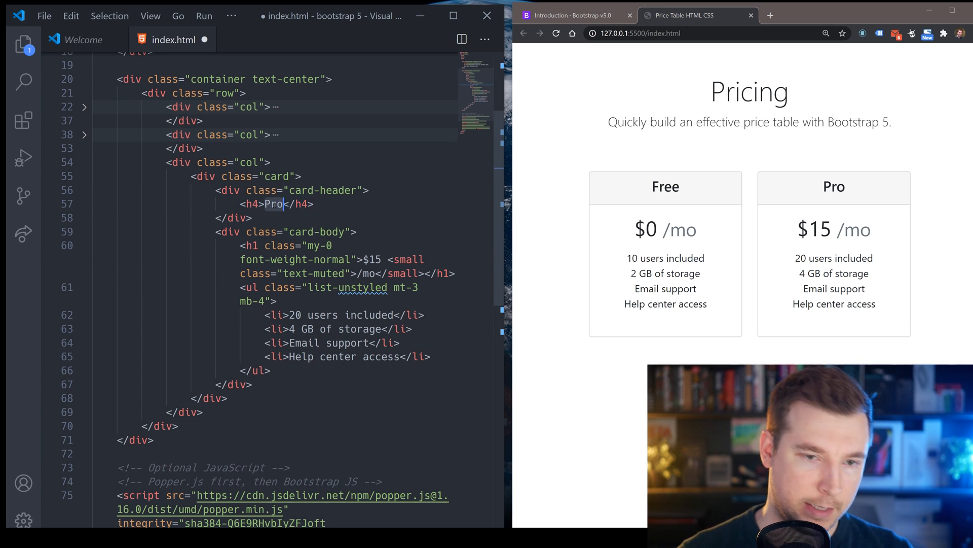
{"action": "type", "text": "Business"}
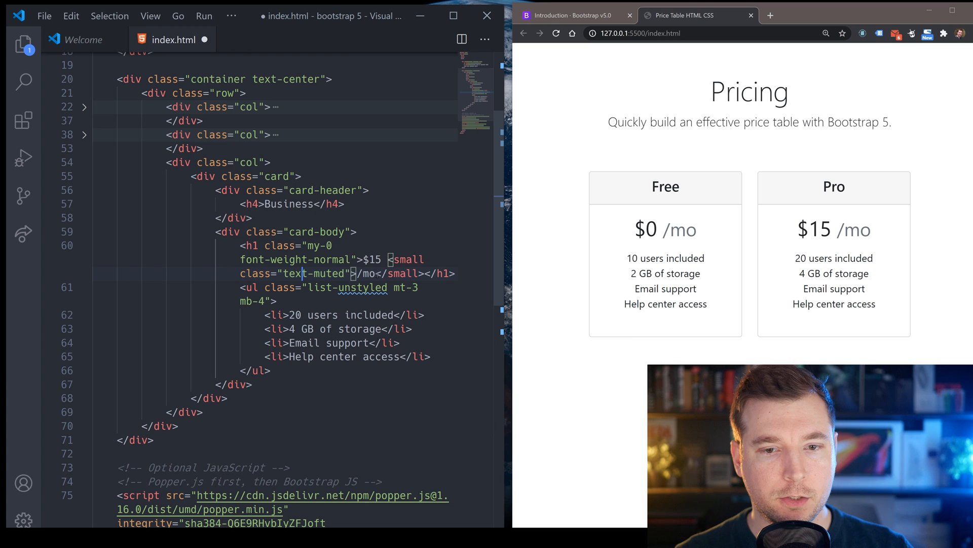
{"action": "type", "text": "30"}
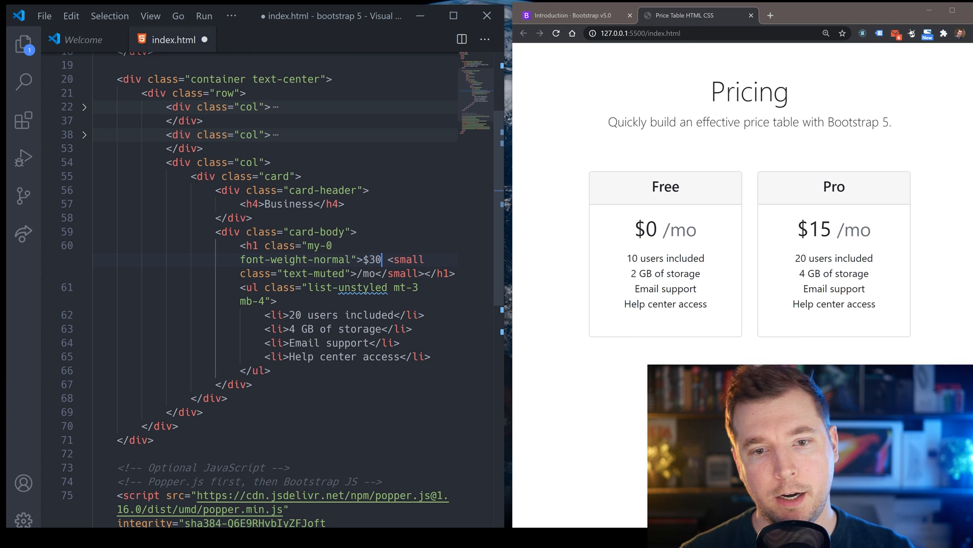
{"action": "scroll", "scroll_direction": "down", "scroll_amount": 3}
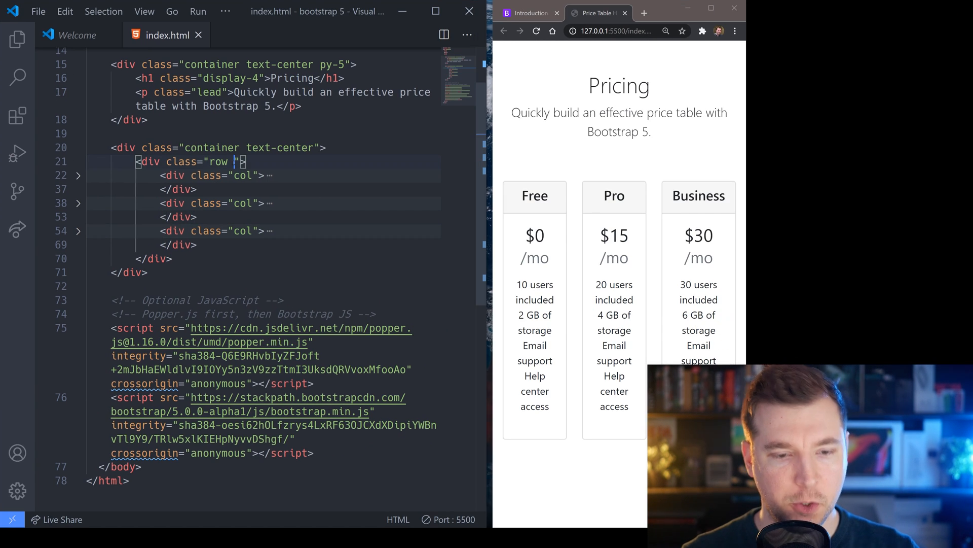
Step: Give the row one-column and row-cols-md-3 classes so cards sit three across on medium screens
{"action": "type", "text": "row"}
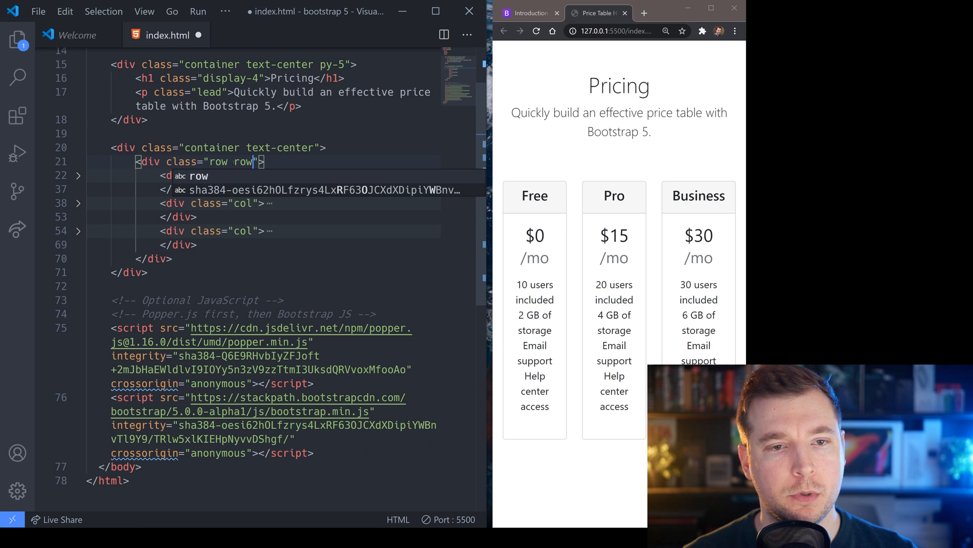
{"action": "type", "text": "-cols-1"}
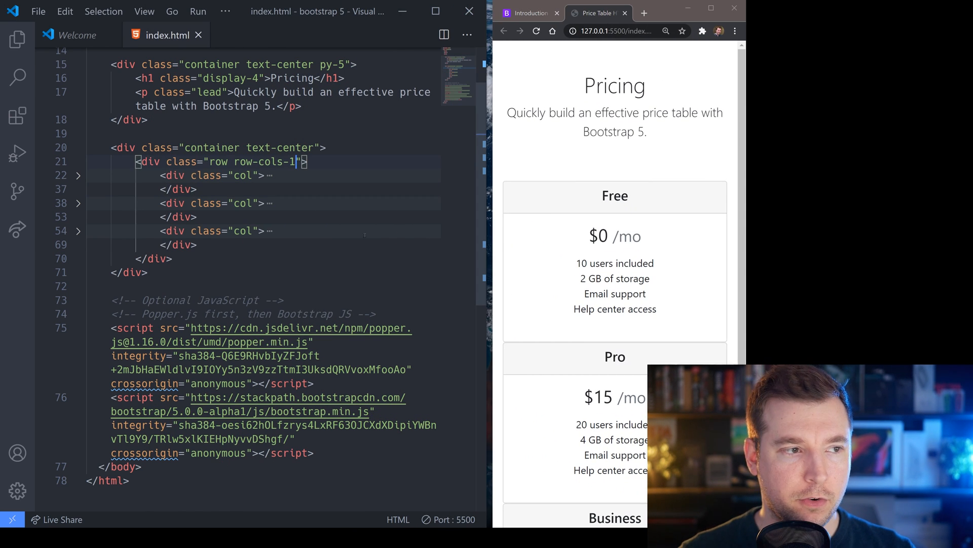
{"action": "type", "text": "\" \""}
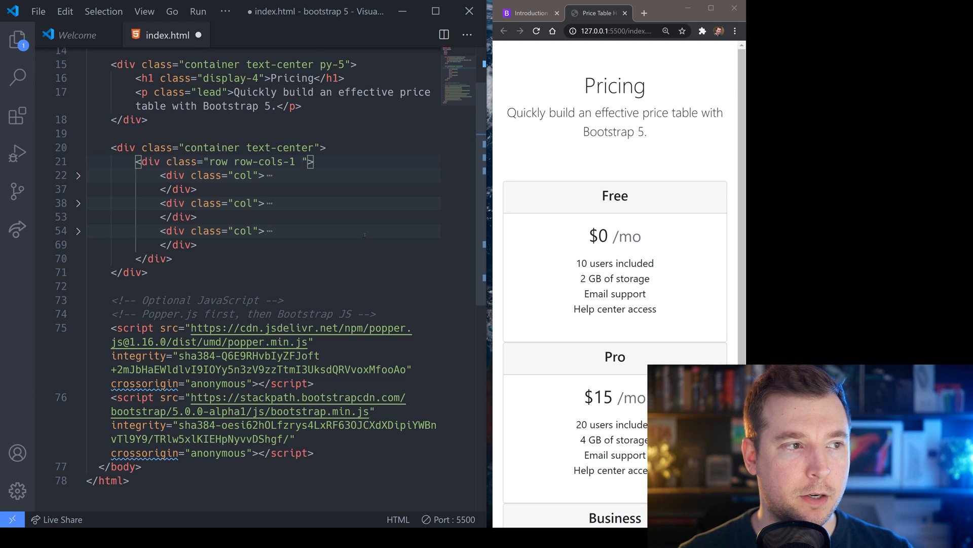
{"action": "type", "text": "row"}
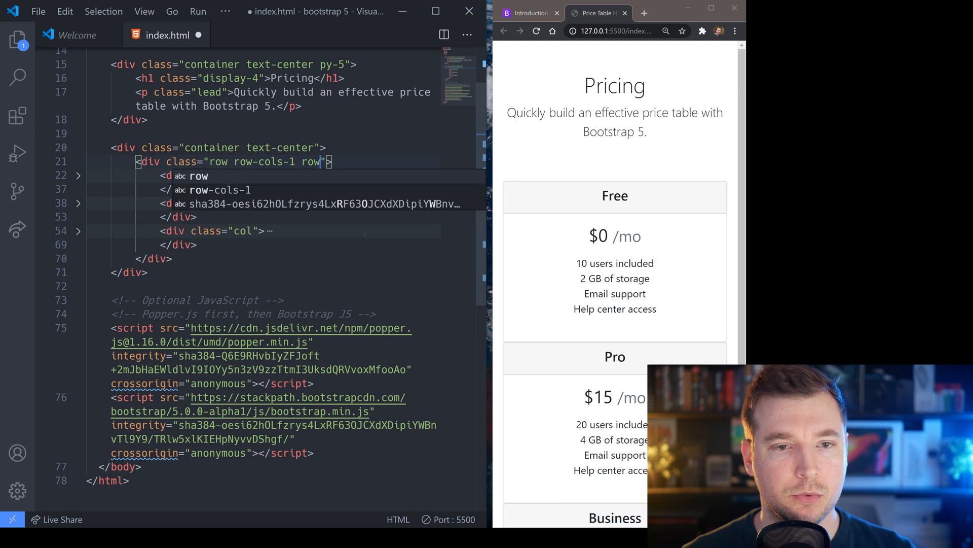
{"action": "type", "text": "row-cols-md"}
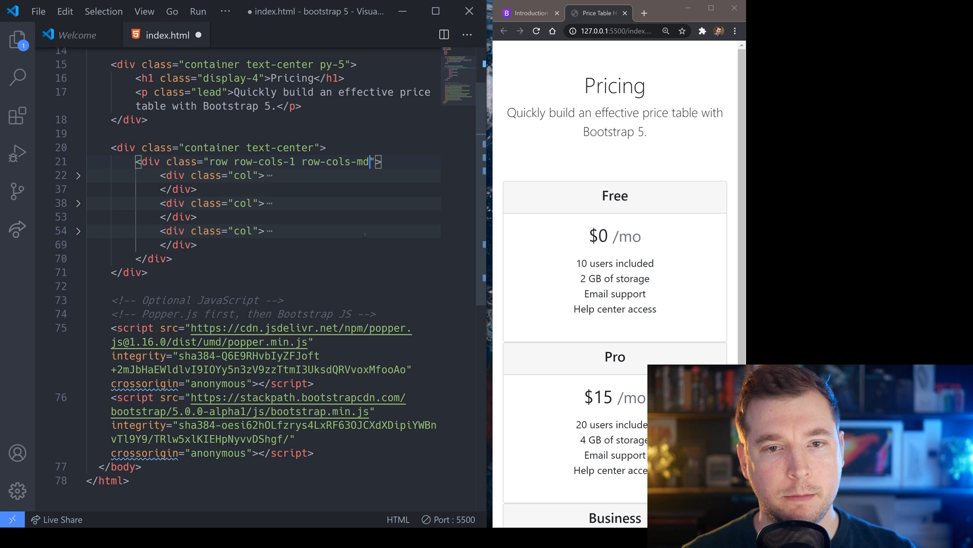
{"action": "type", "text": "-3"}
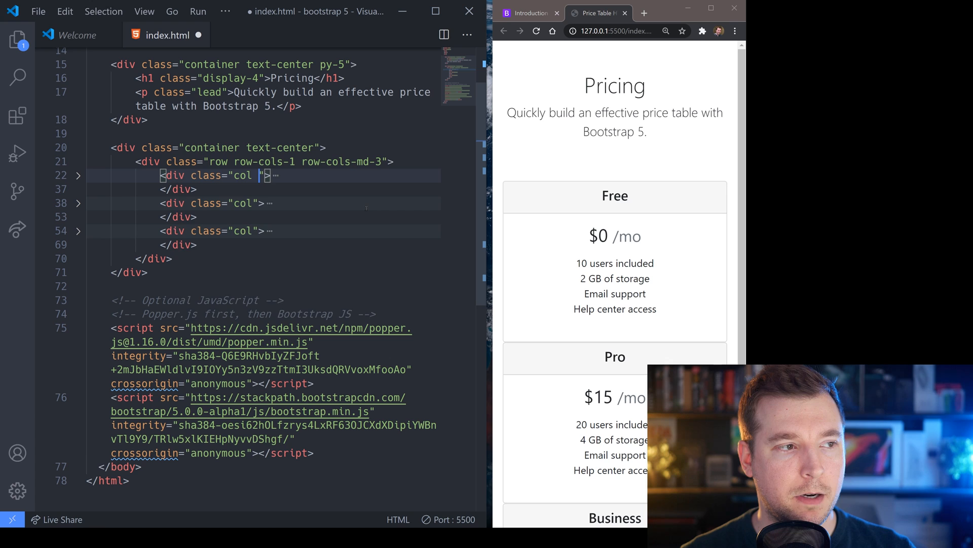
Step: Add mb-4 bottom margin to each of the three col divs and save
{"action": "type", "text": "mb-4"}
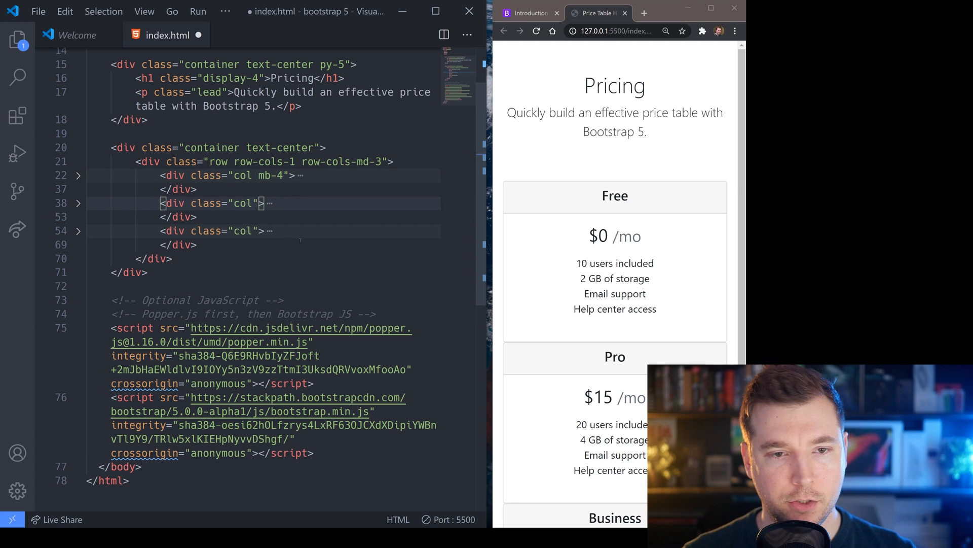
{"action": "type", "text": "mb-4"}
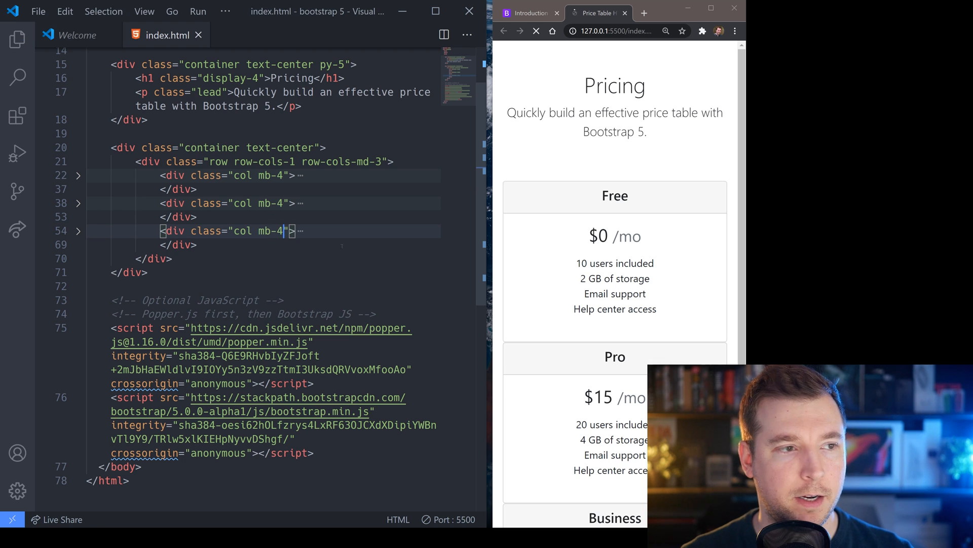
{"action": "scroll", "scroll_direction": "down", "scroll_amount": 3}
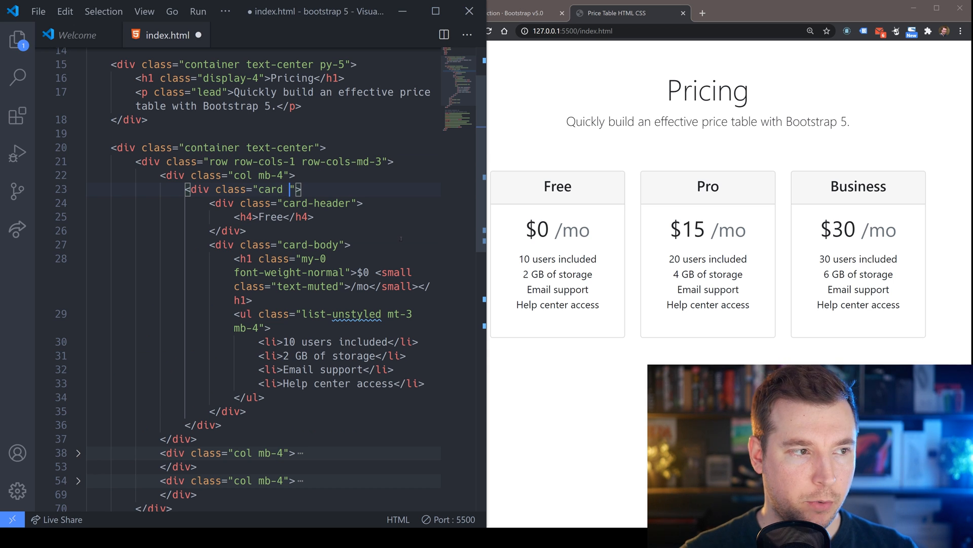
Step: Add shadow-sm to the Free and Business cards and shadow-lg to the Pro card
{"action": "type", "text": "sahd"}
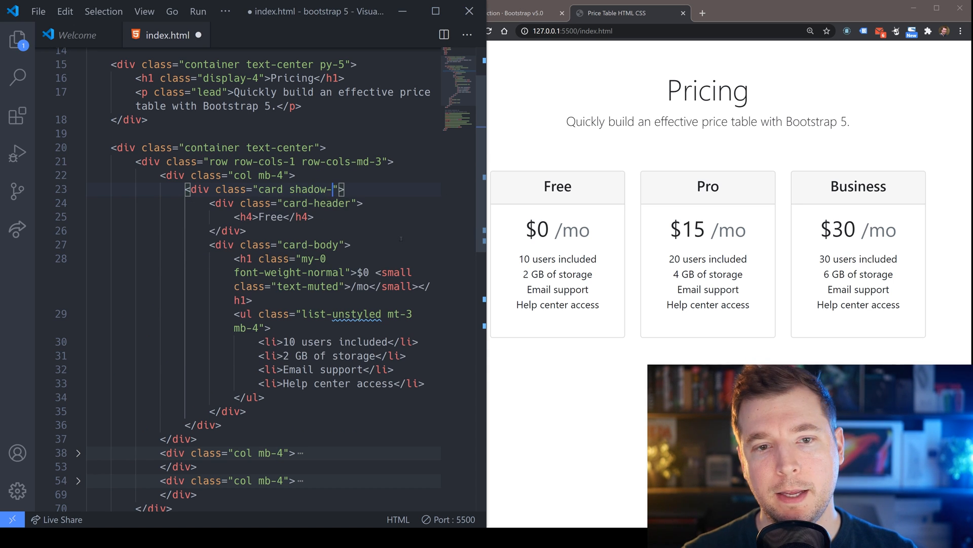
{"action": "type", "text": "sm"}
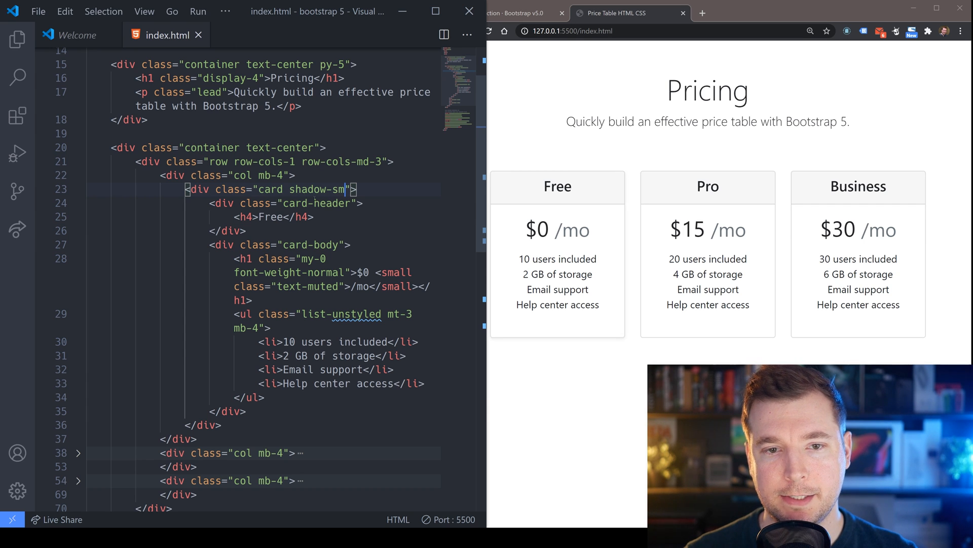
{"action": "double_click", "coordinate": [317, 190]}
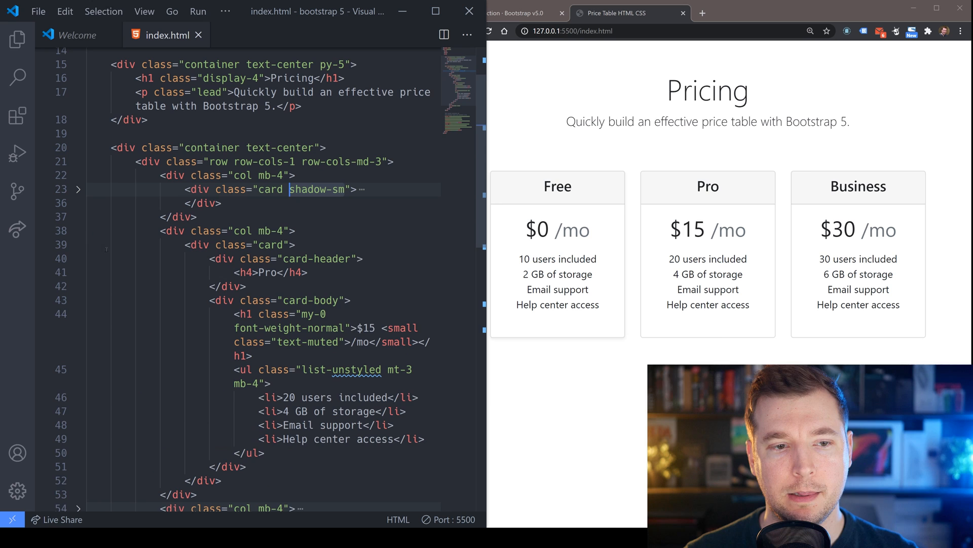
{"action": "type", "text": "shadow-sm"}
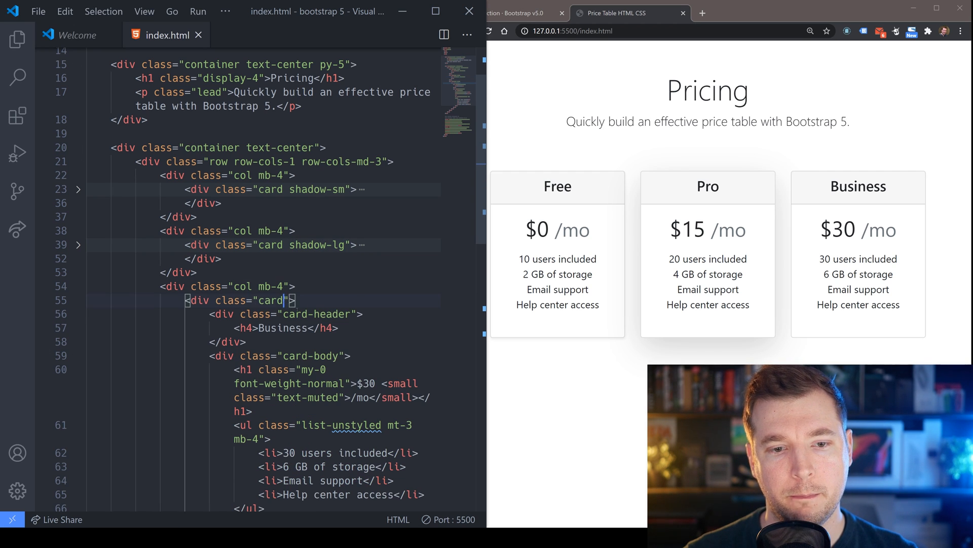
{"action": "type", "text": "shadow-sm"}
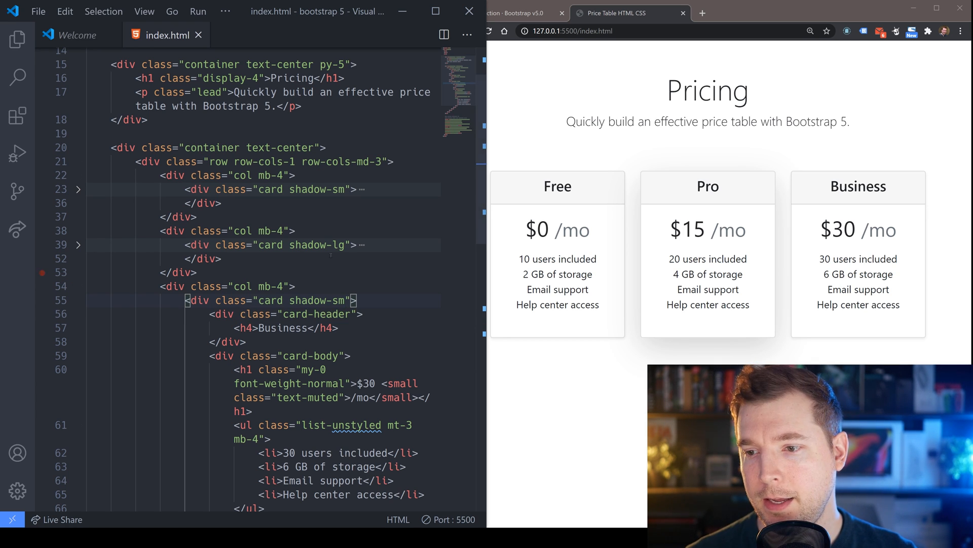
{"action": "left_click", "coordinate": [516, 13]}
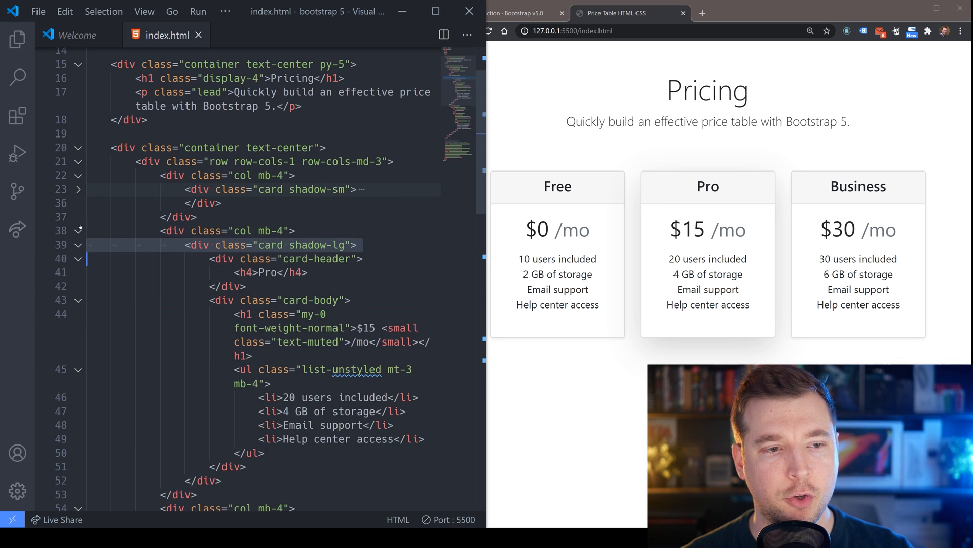
Step: Add a btn btn-outline-primary 'Sign up' button under the Free card's feature list
{"action": "left_click", "coordinate": [79, 189]}
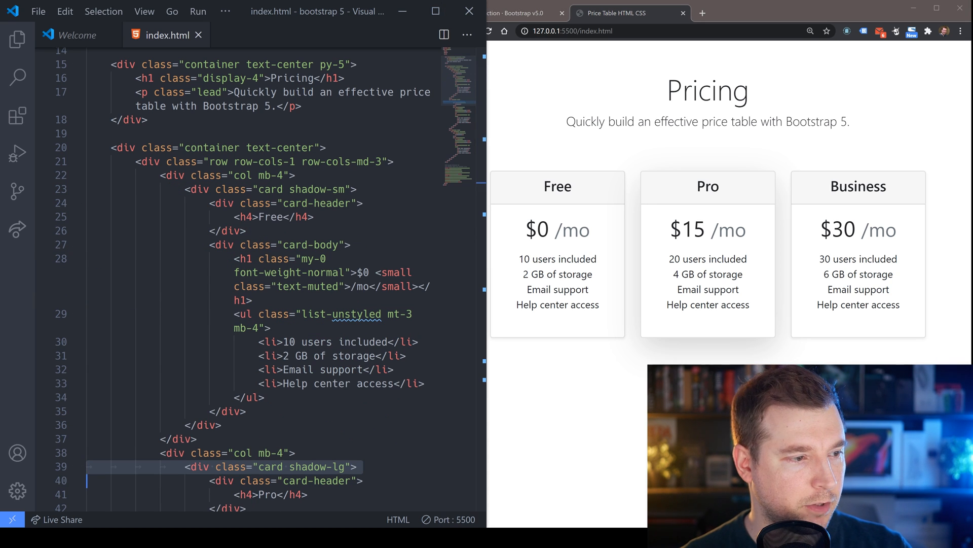
{"action": "scroll", "scroll_direction": "down", "scroll_amount": 3}
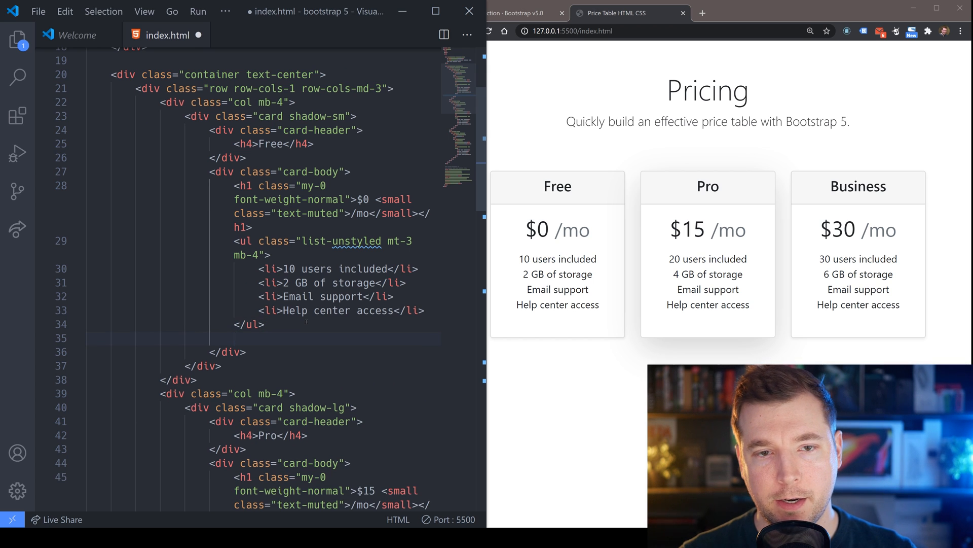
{"action": "type", "text": "button."}
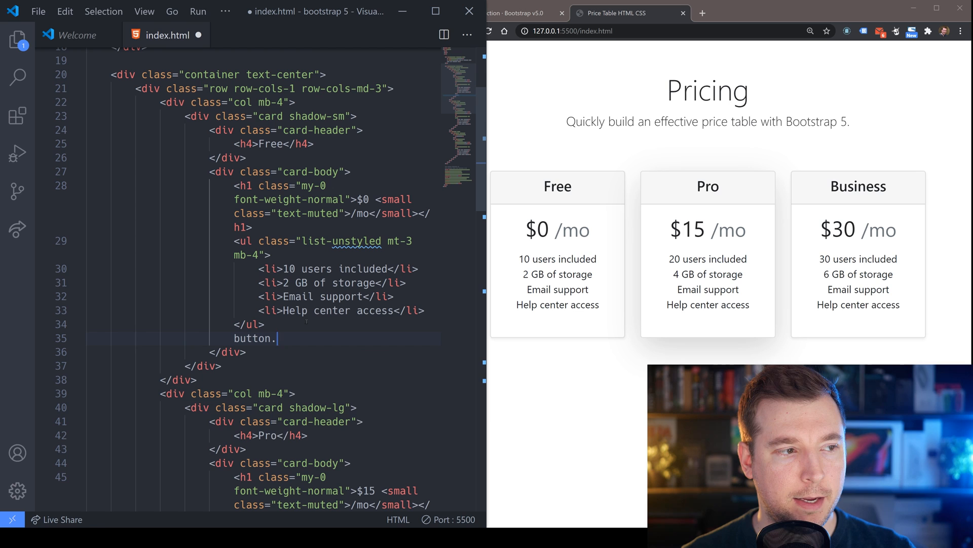
{"action": "type", "text": "btn."}
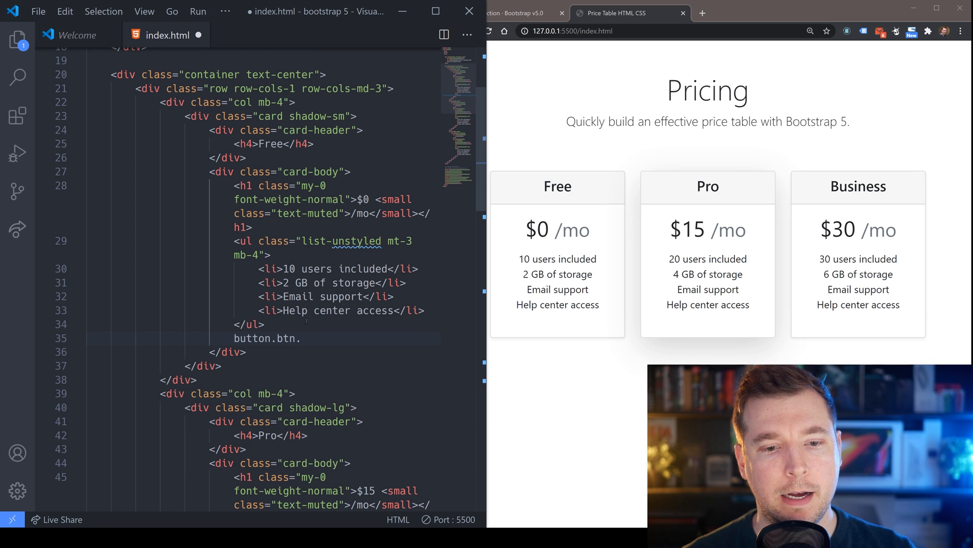
{"action": "type", "text": "btn-"}
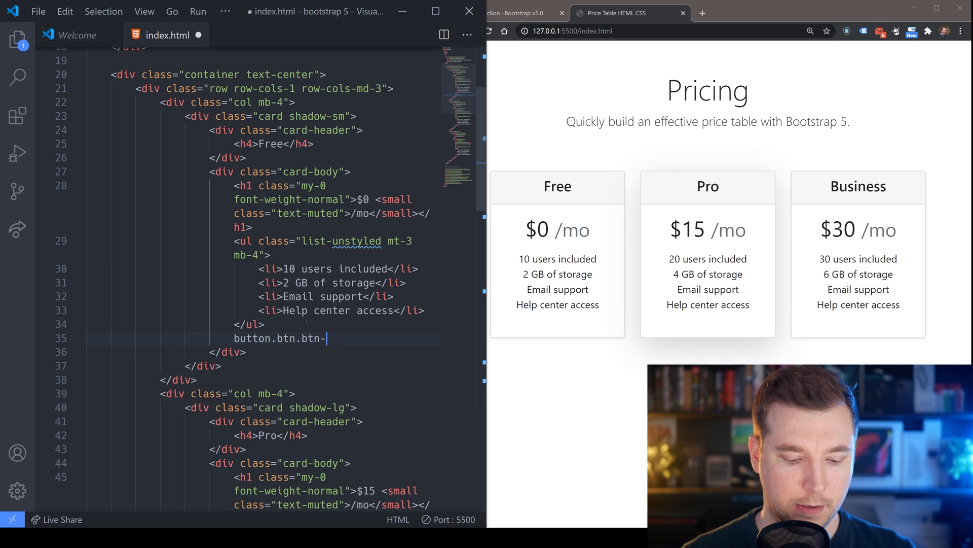
{"action": "type", "text": "outline-primary\"></button>"}
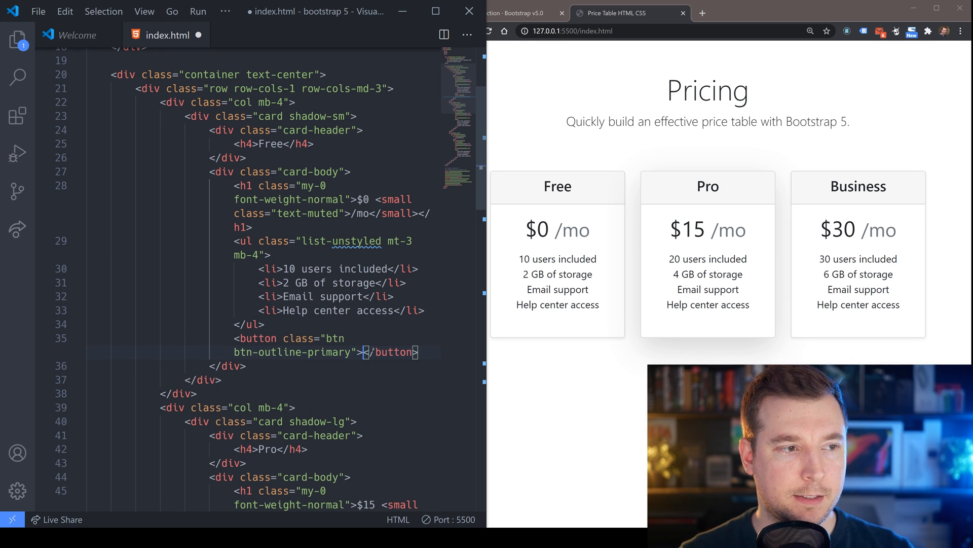
{"action": "type", "text": "Sign up"}
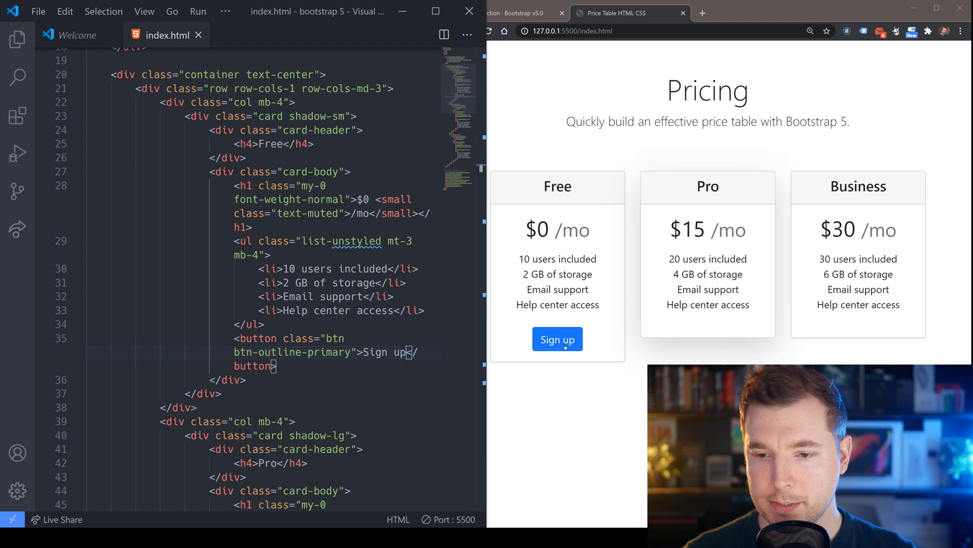
{"action": "mouse_move", "coordinate": [557, 339]}
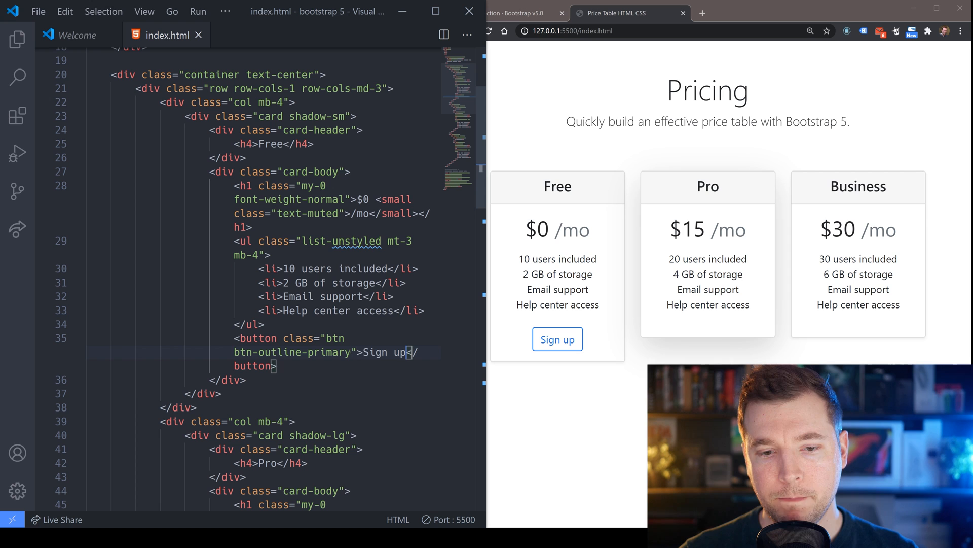
{"action": "type", "text": "\" \""}
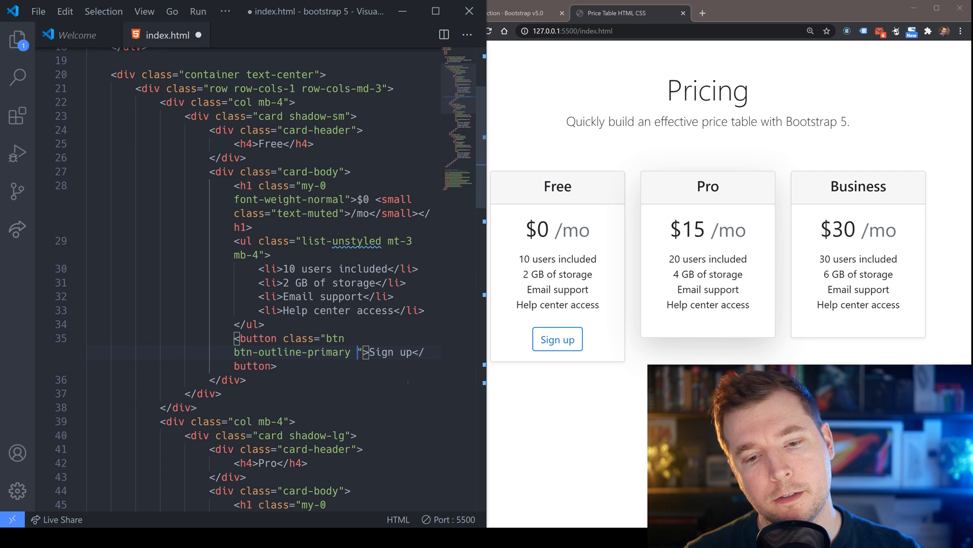
Step: Add btn-lg and btn-block so the Free card's Sign up button is large and full width
{"action": "type", "text": "btn-lg"}
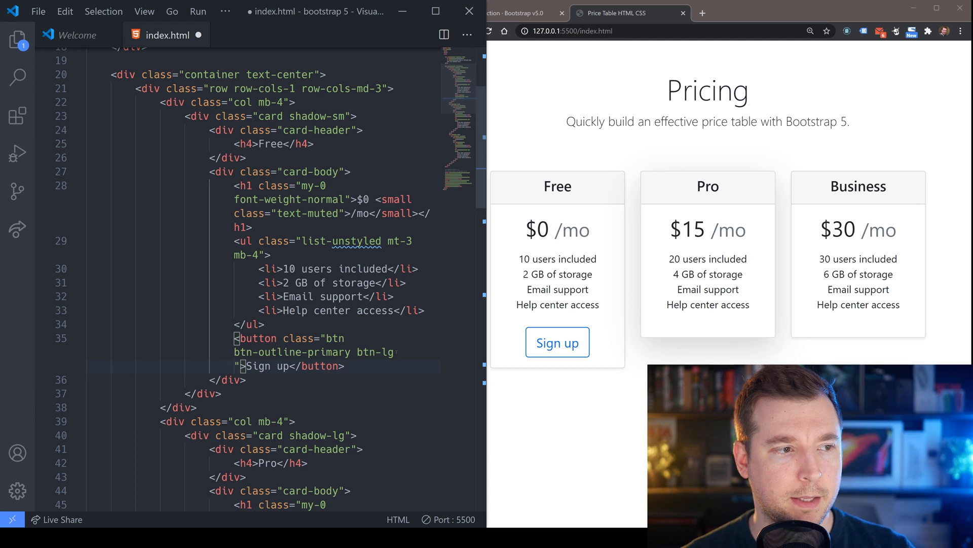
{"action": "type", "text": "btn-"}
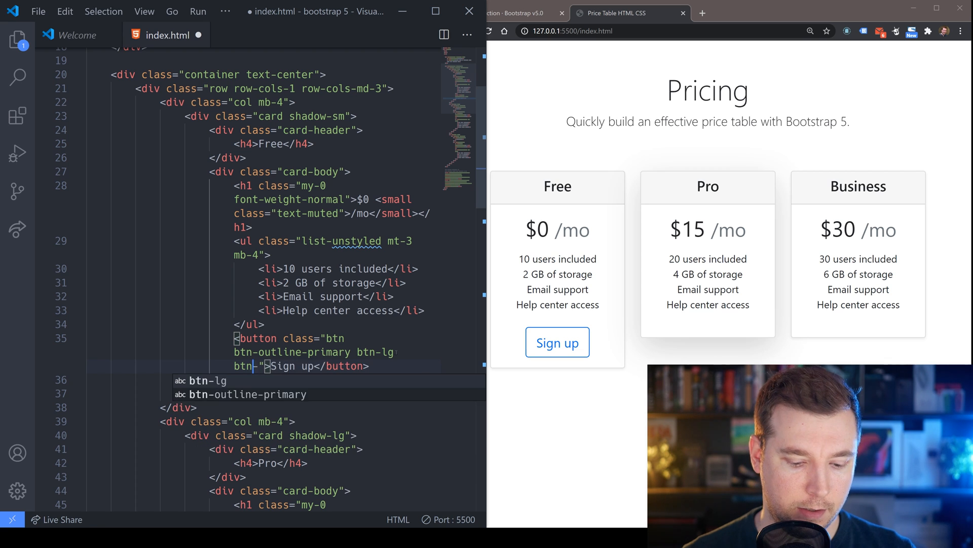
{"action": "type", "text": "btn-block"}
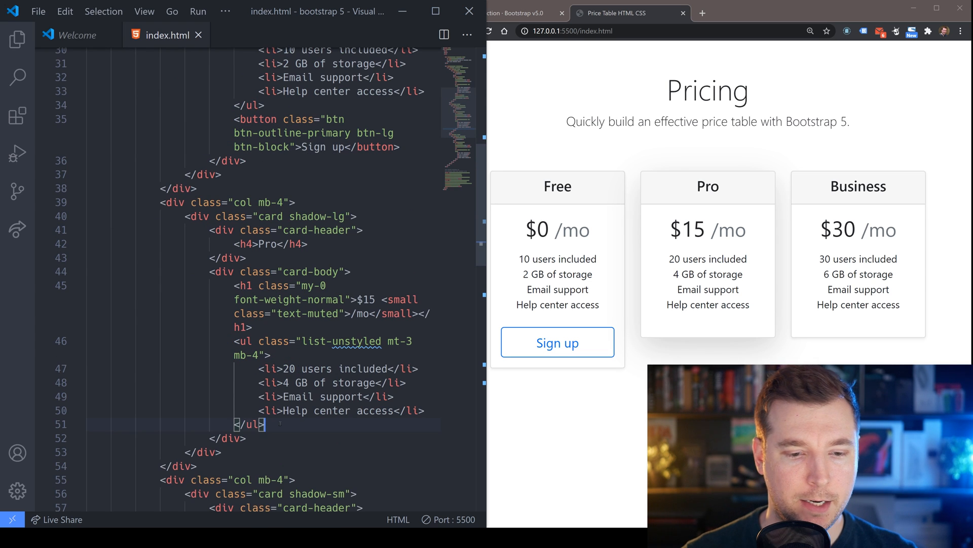
Step: Copy the button to Pro and Business as btn-primary and check the page in Chrome
{"action": "scroll", "scroll_direction": "down", "scroll_amount": 3}
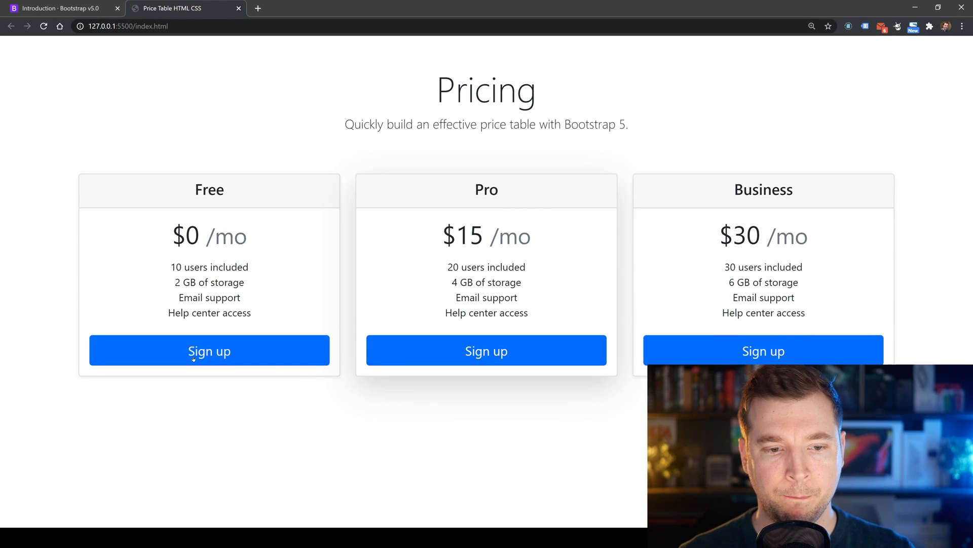
{"action": "left_click", "coordinate": [209, 350]}
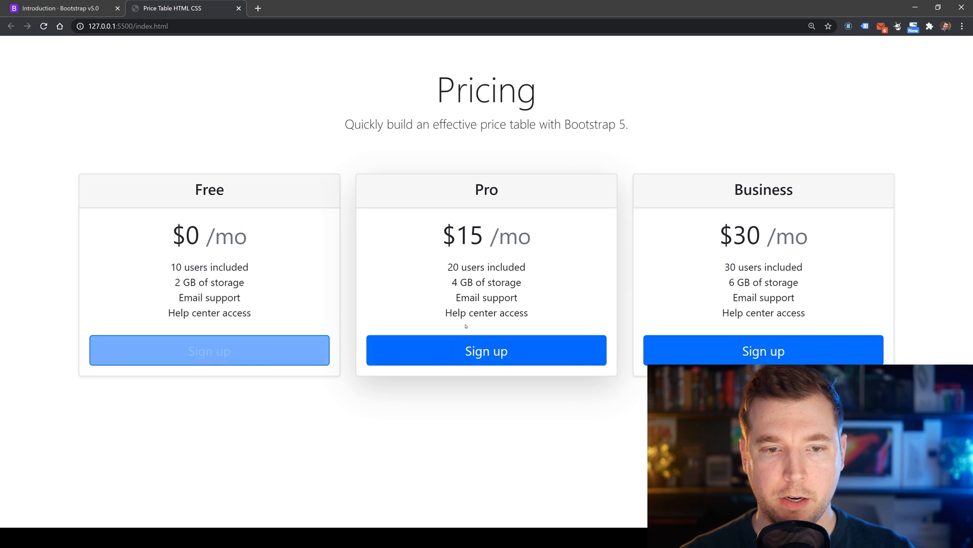